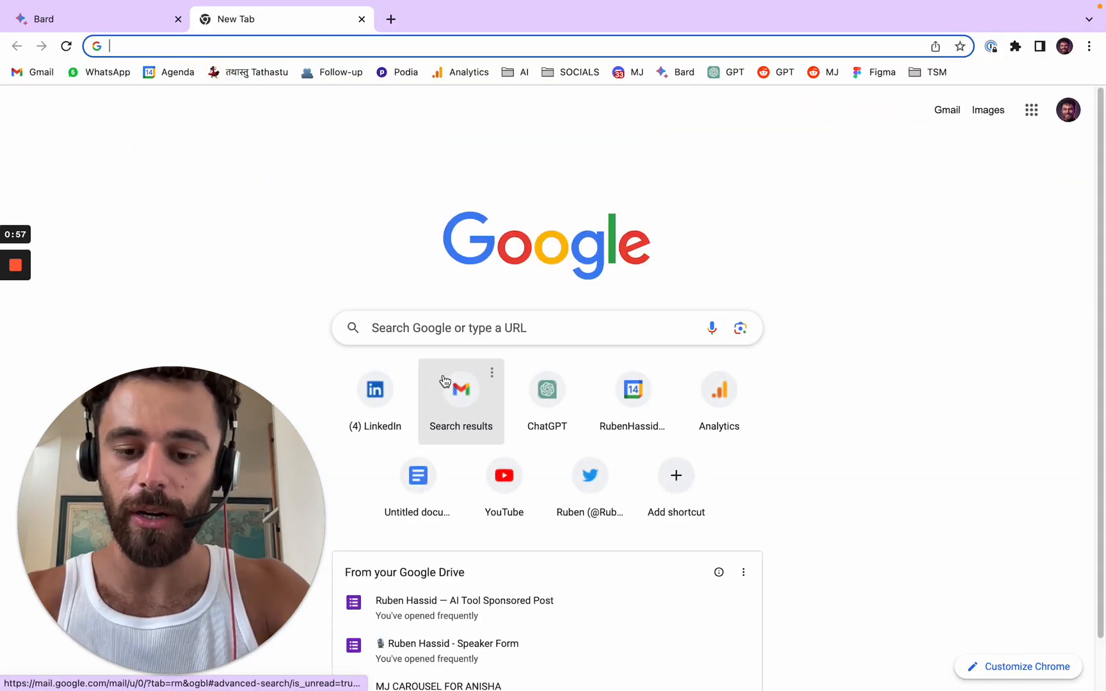
- Search Google Images for 'van gogh paintings' and save the Red Vineyards at Arles image to Downloads
text(van gogh pai)
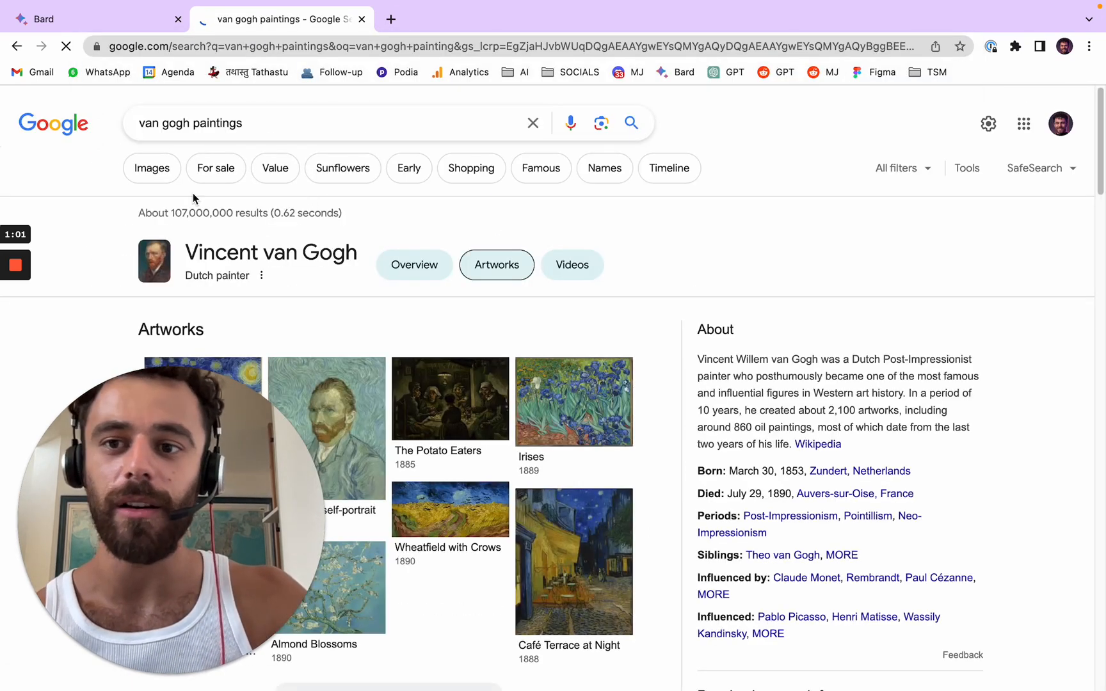
click(151, 168)
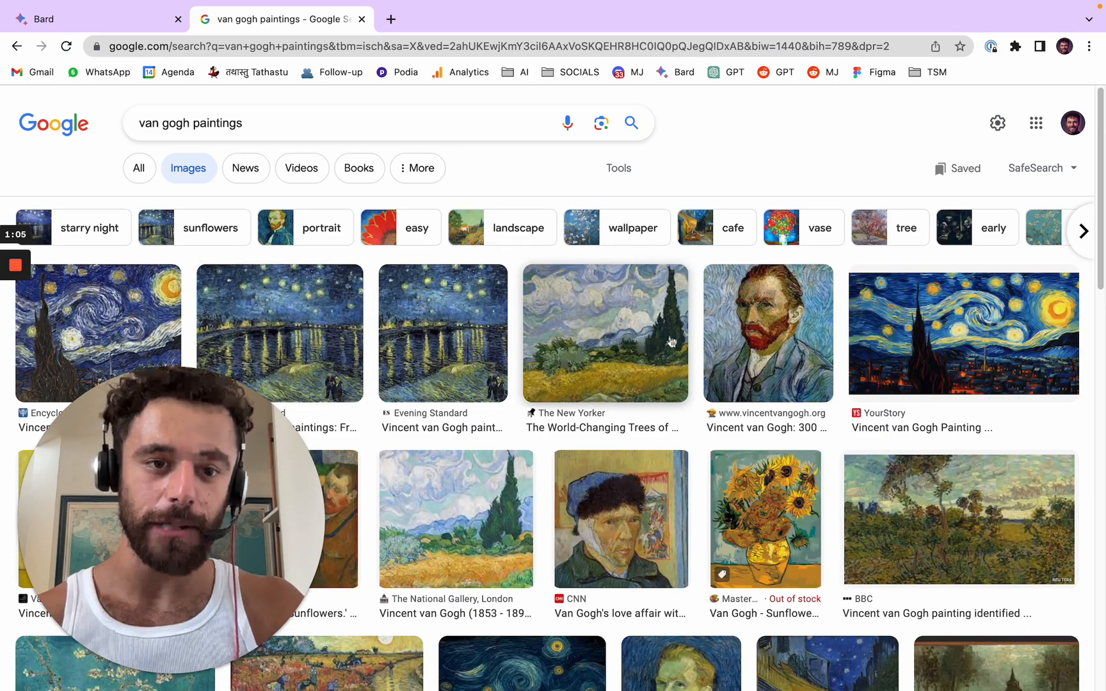
scroll(down, 3)
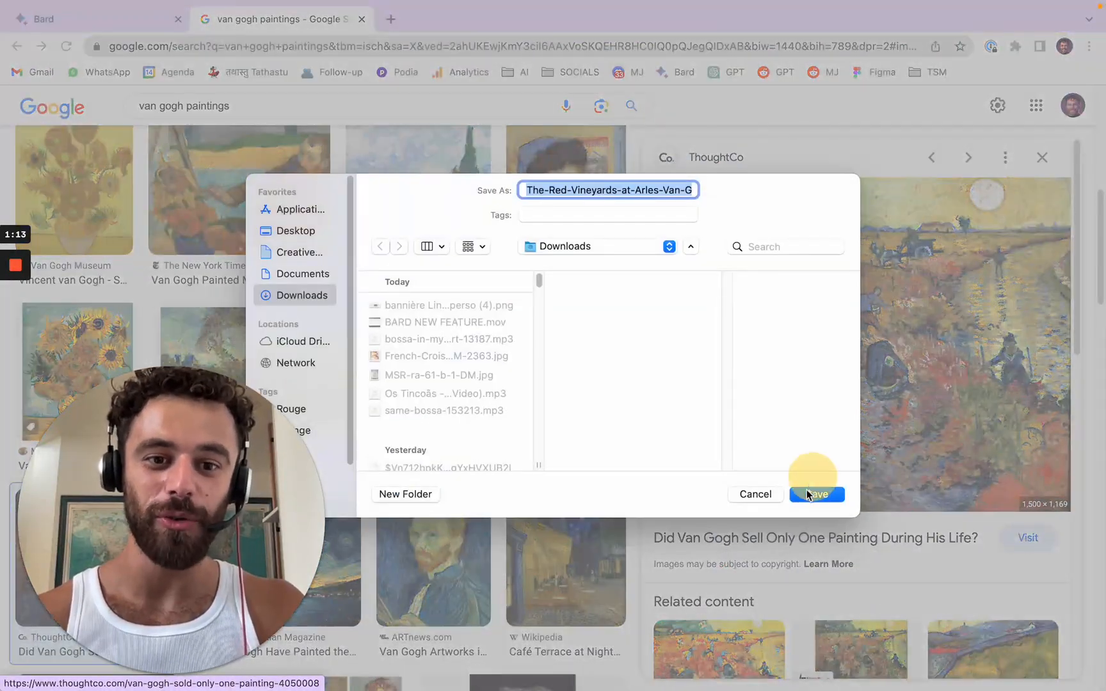
click(816, 493)
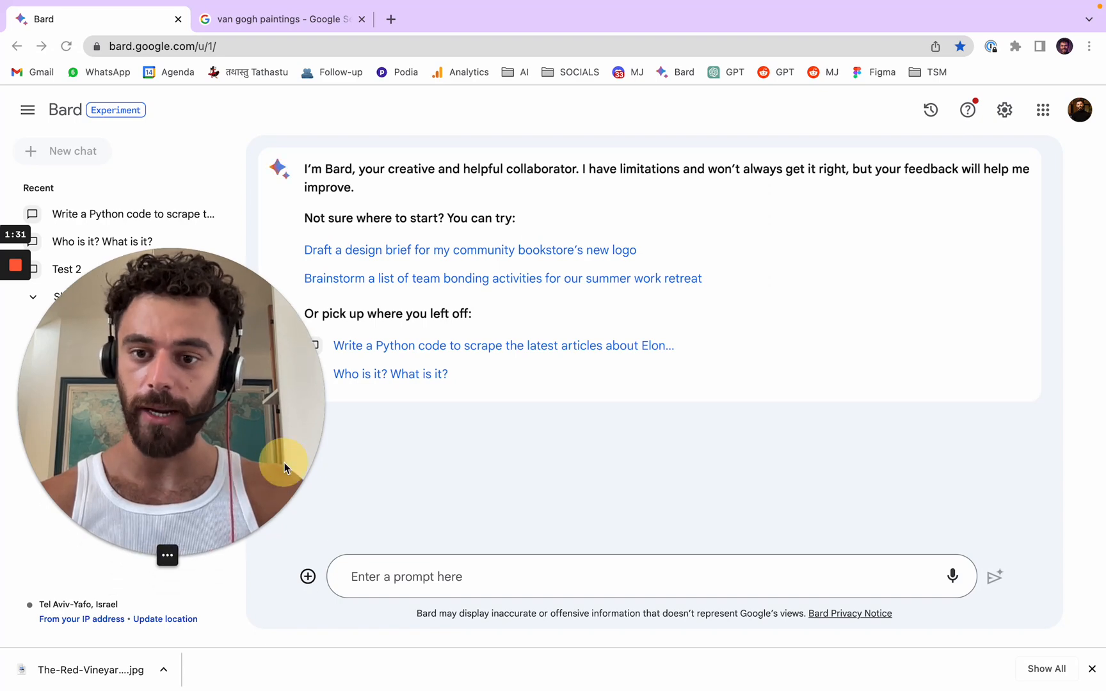
- Attach the downloaded vineyard painting and ask Bard 'What is it'
click(307, 576)
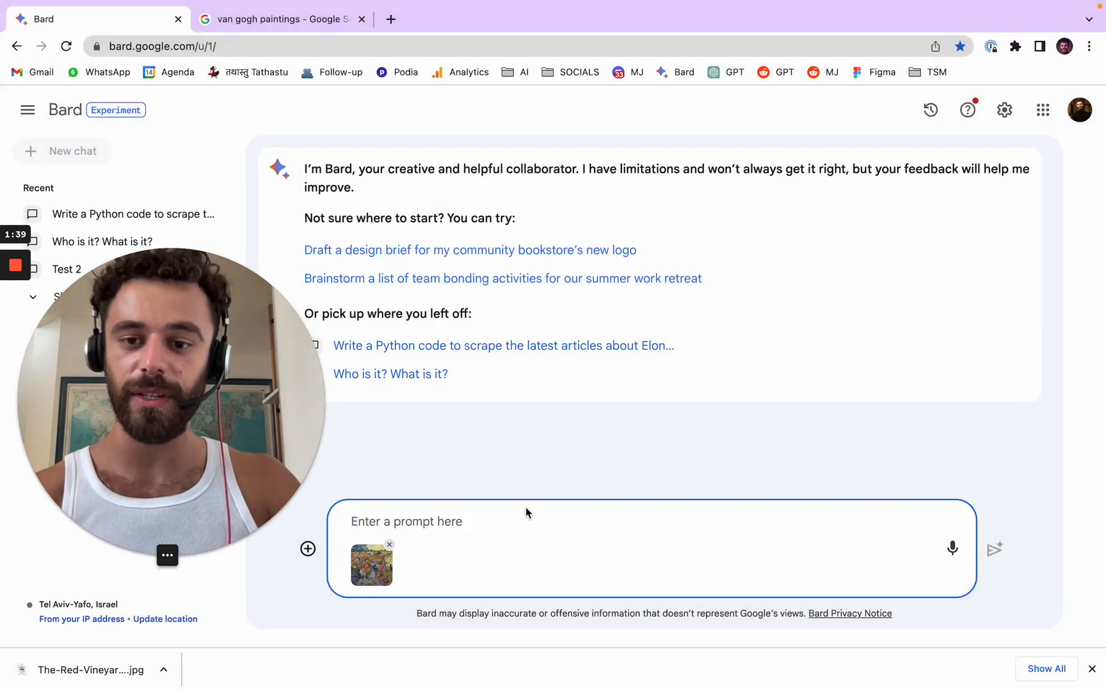
text(What is it)
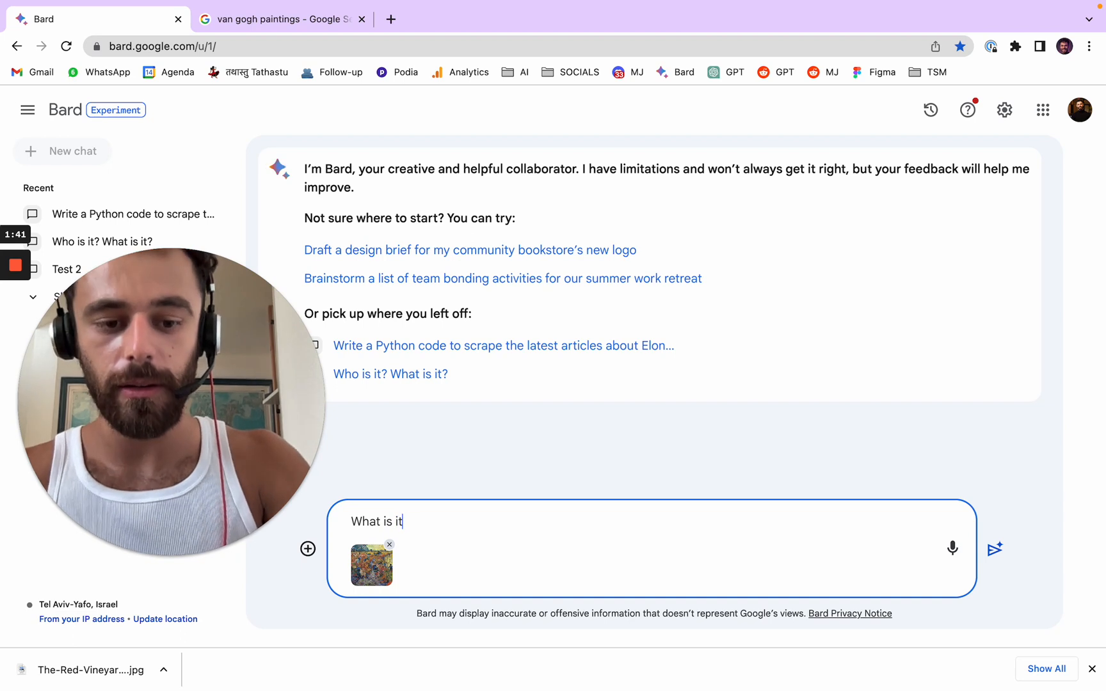
click(994, 549)
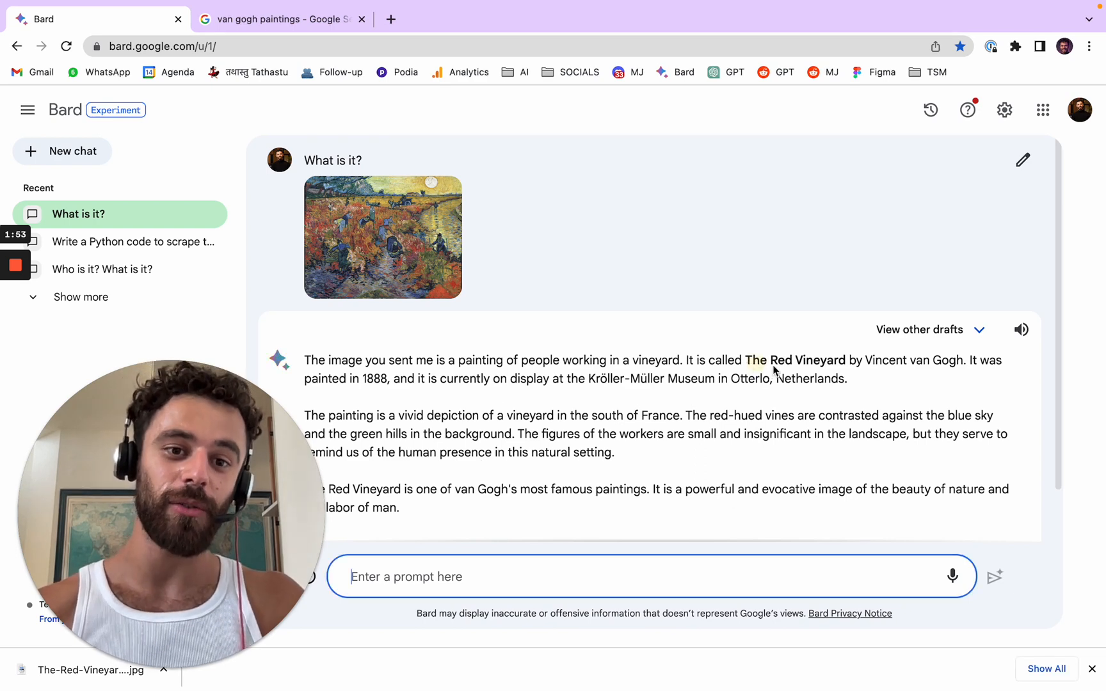
mouse_move(919, 326)
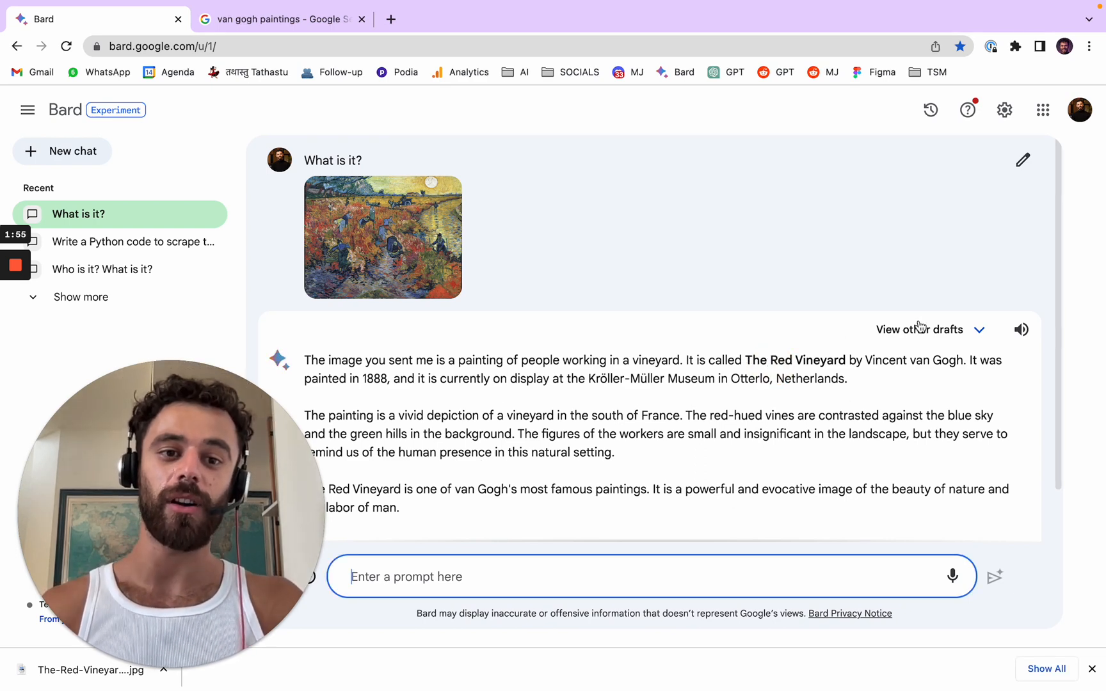
- Reveal the other drafts and switch the painting answer to the third draft
click(919, 330)
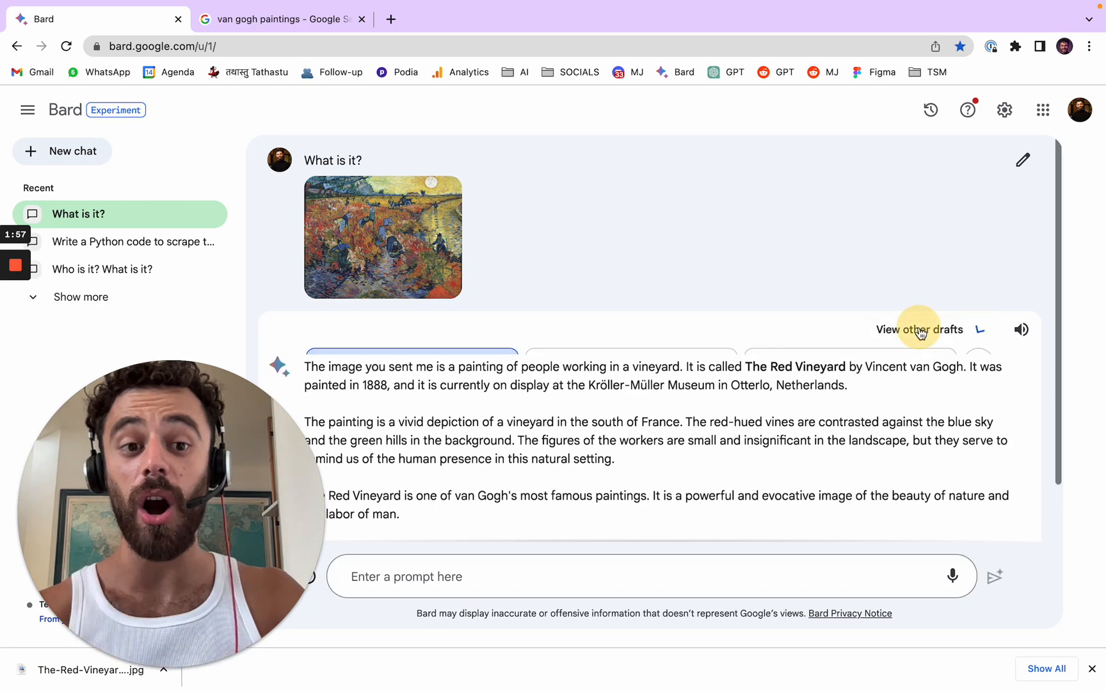
click(919, 330)
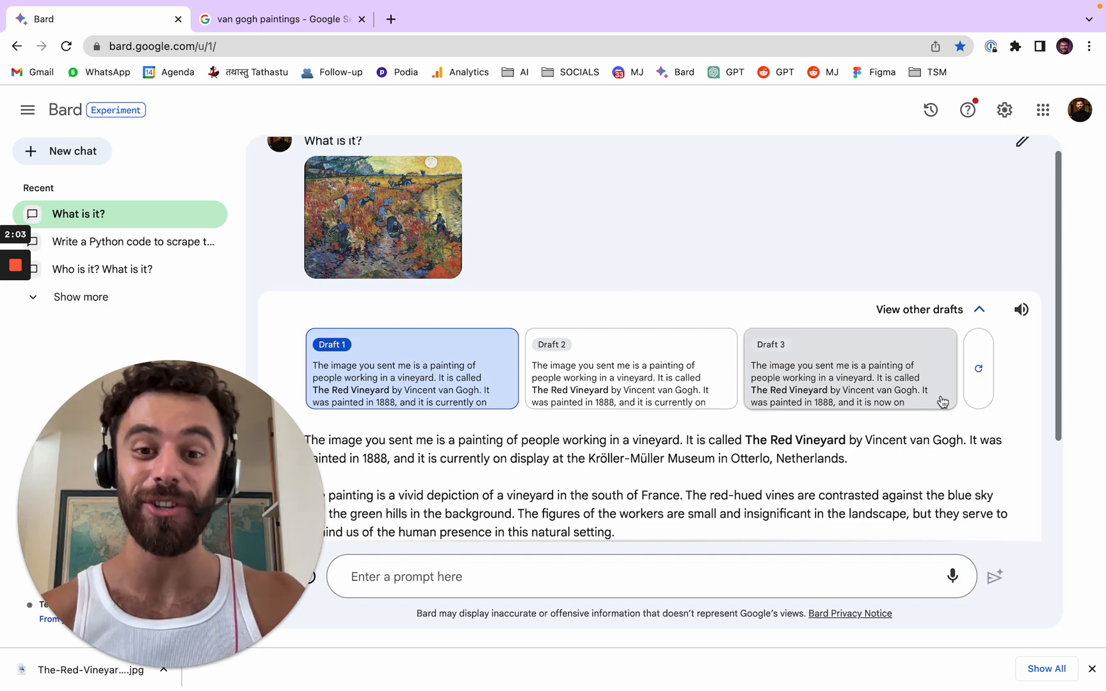
click(847, 369)
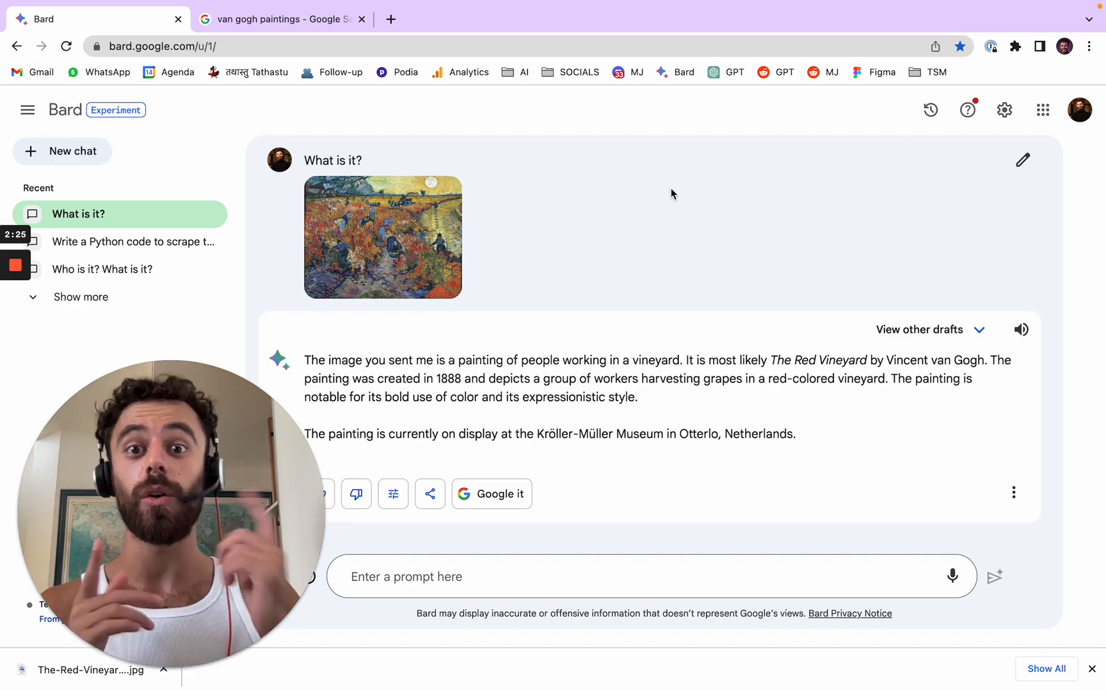
mouse_move(896, 296)
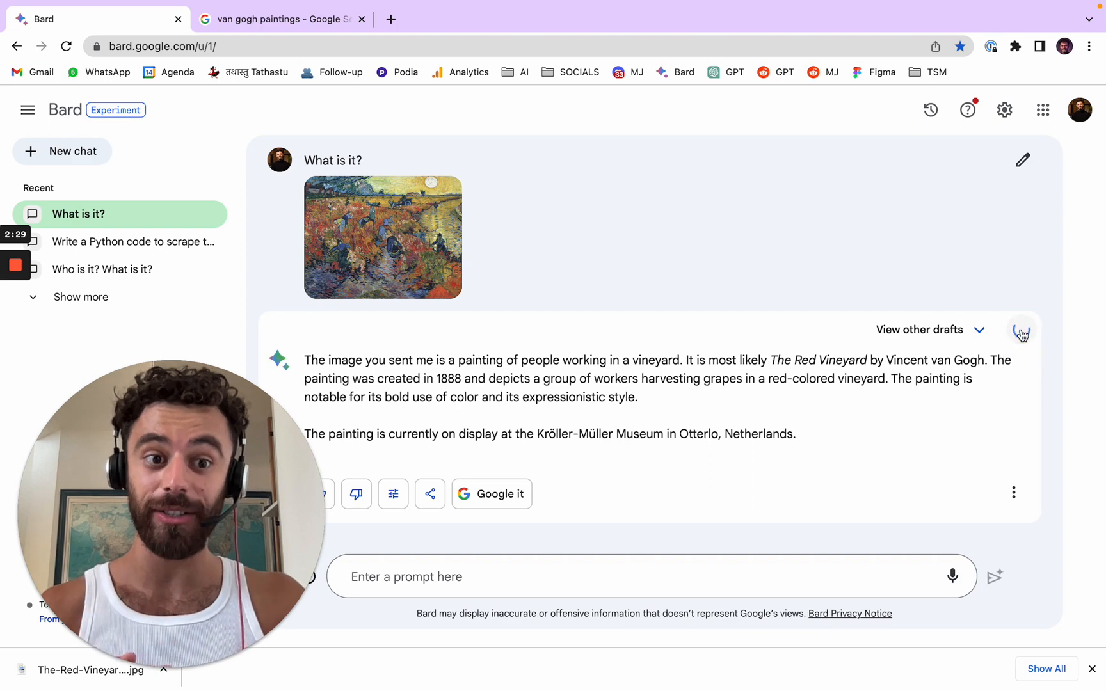
click(1021, 329)
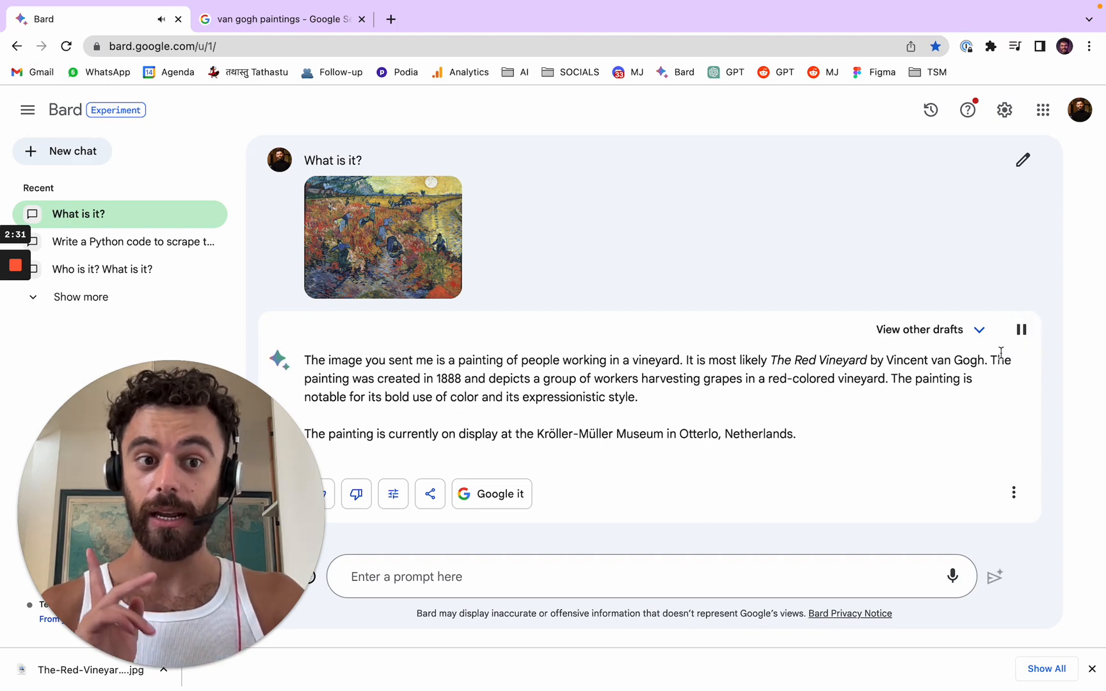
click(1021, 330)
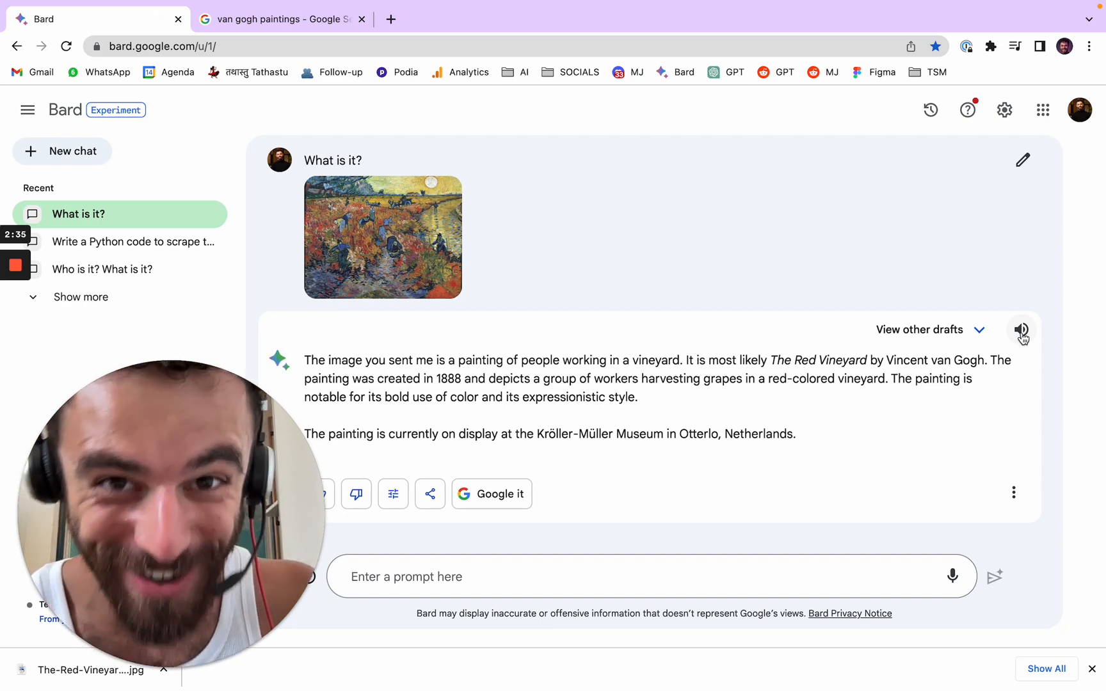
click(1021, 330)
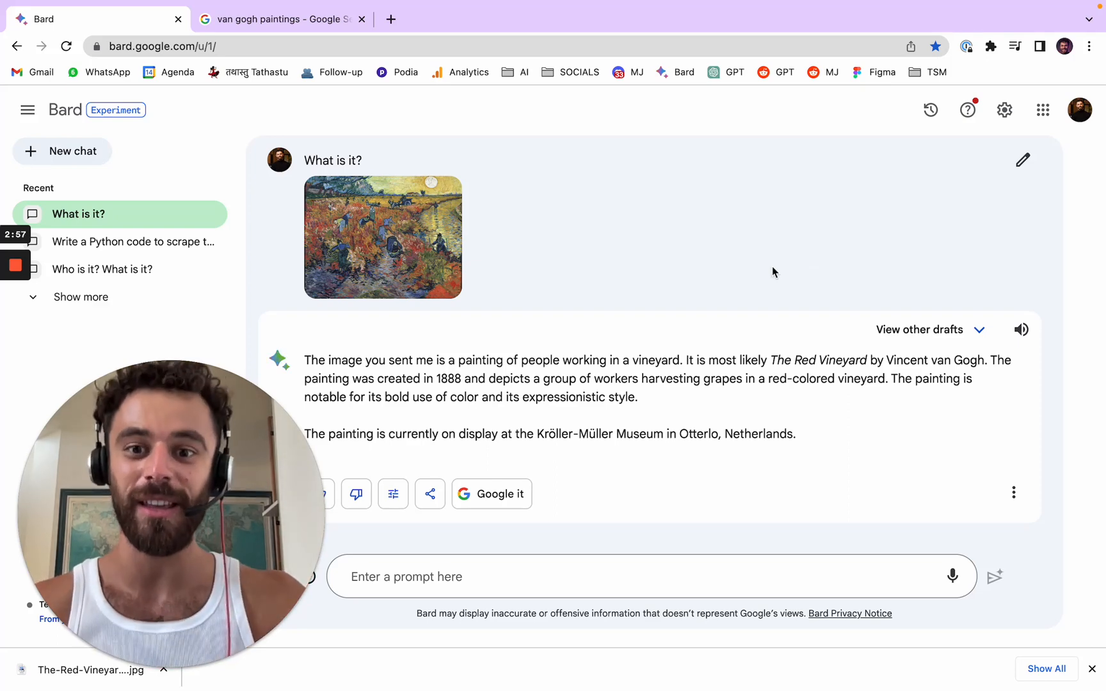
- Ask Bard for as many details as possible about The Red Vineyard painting
text(Can you give me)
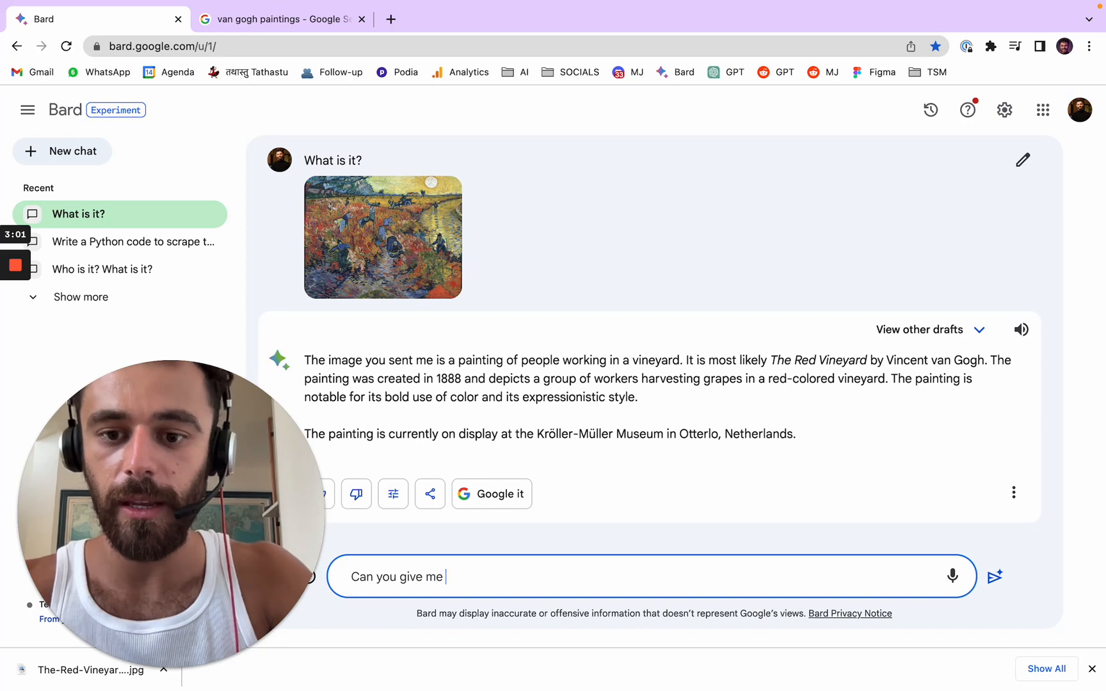
text(as much details as)
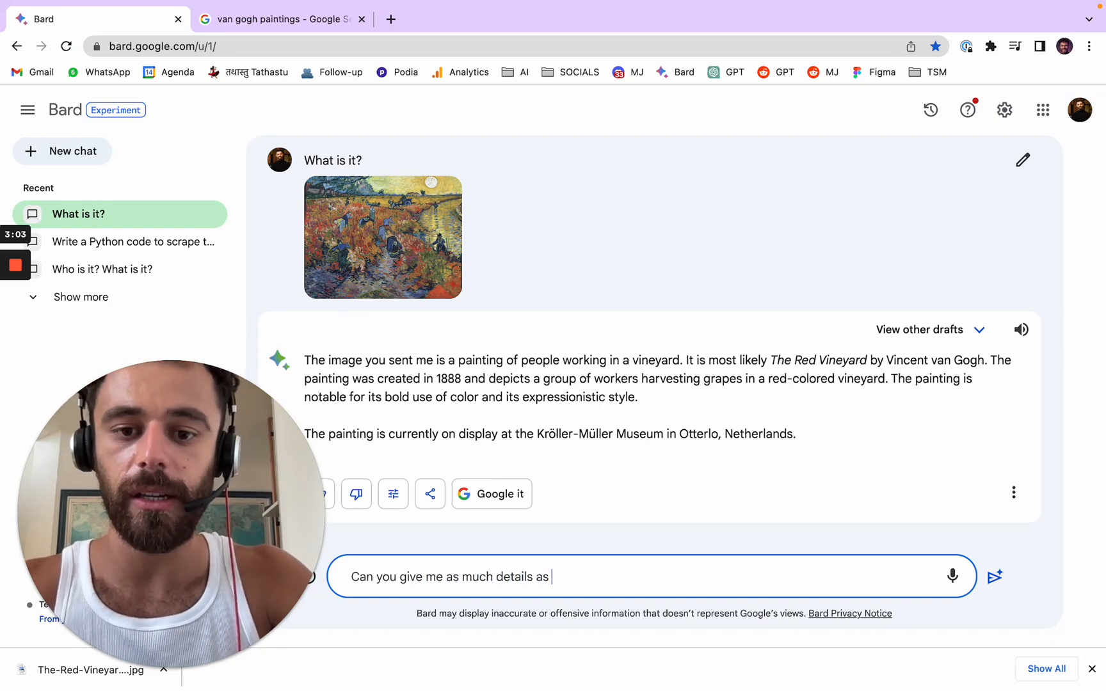
text(possible about that image please?)
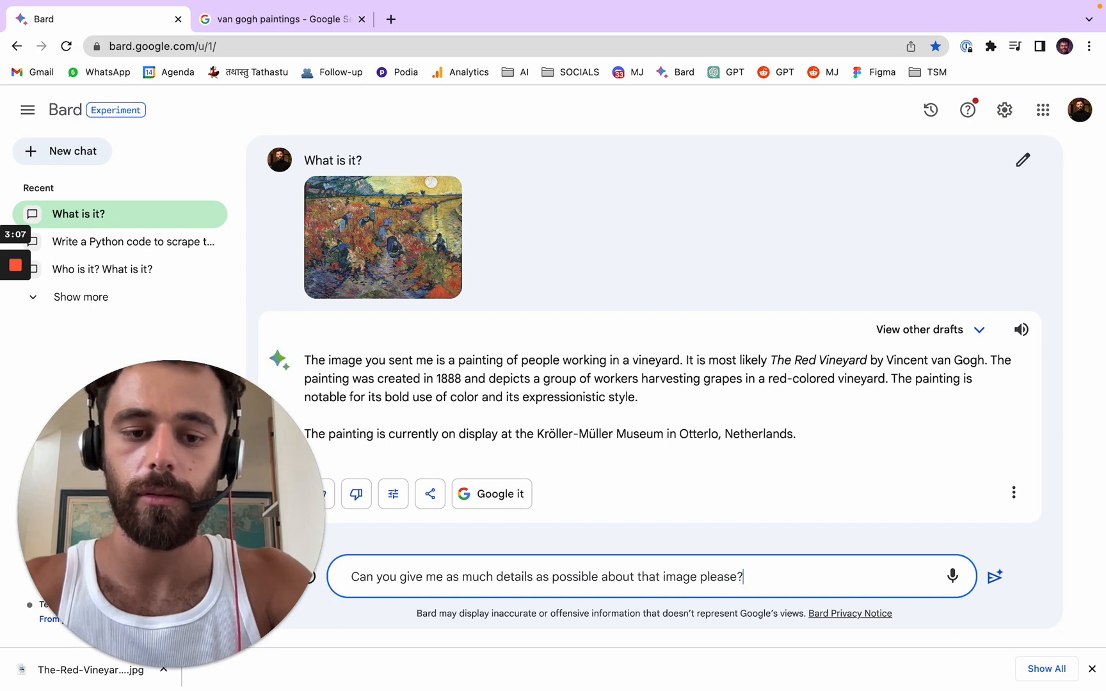
click(994, 576)
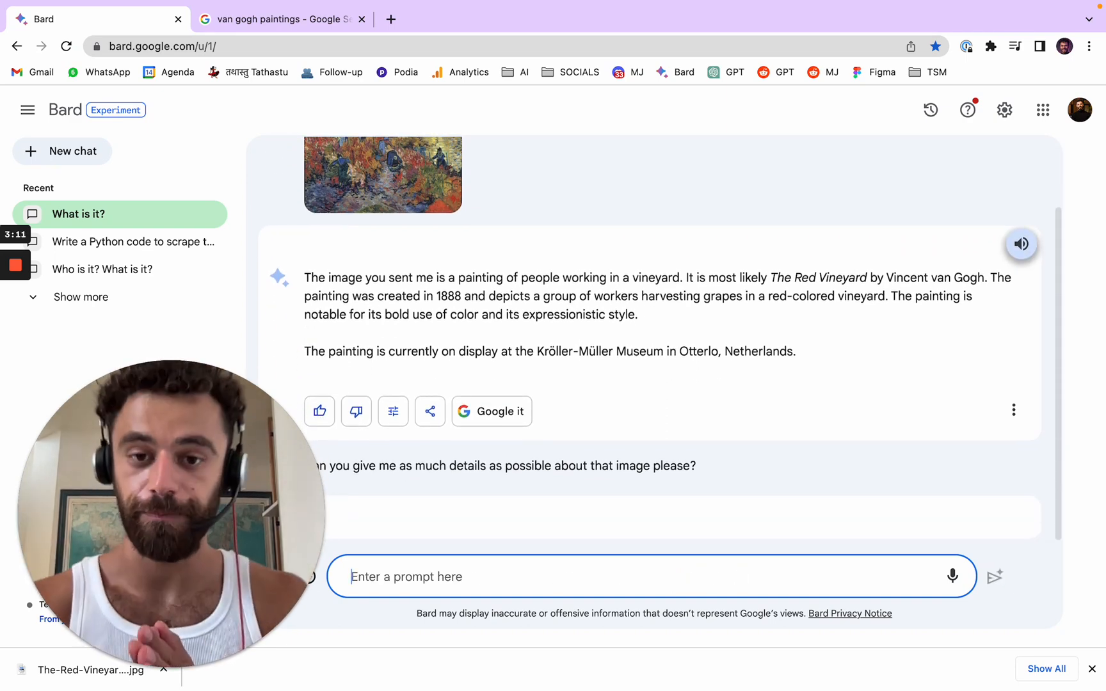
click(994, 576)
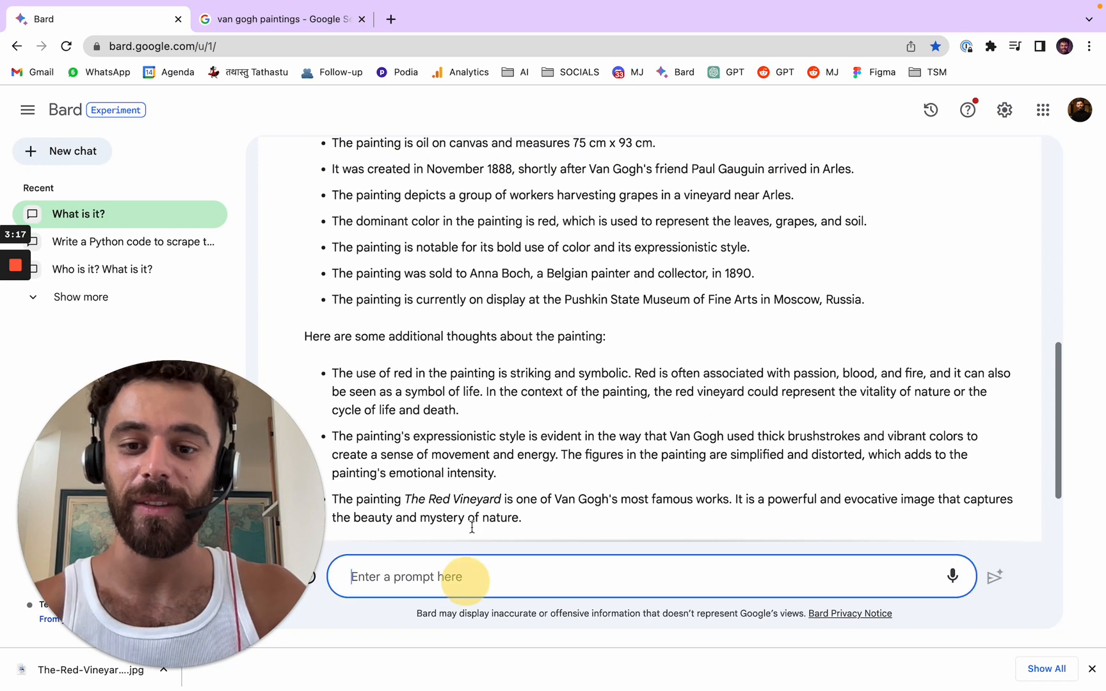
- Ask Bard to act like a museum entertainer retelling the painting information, and play it aloud
text(Act like)
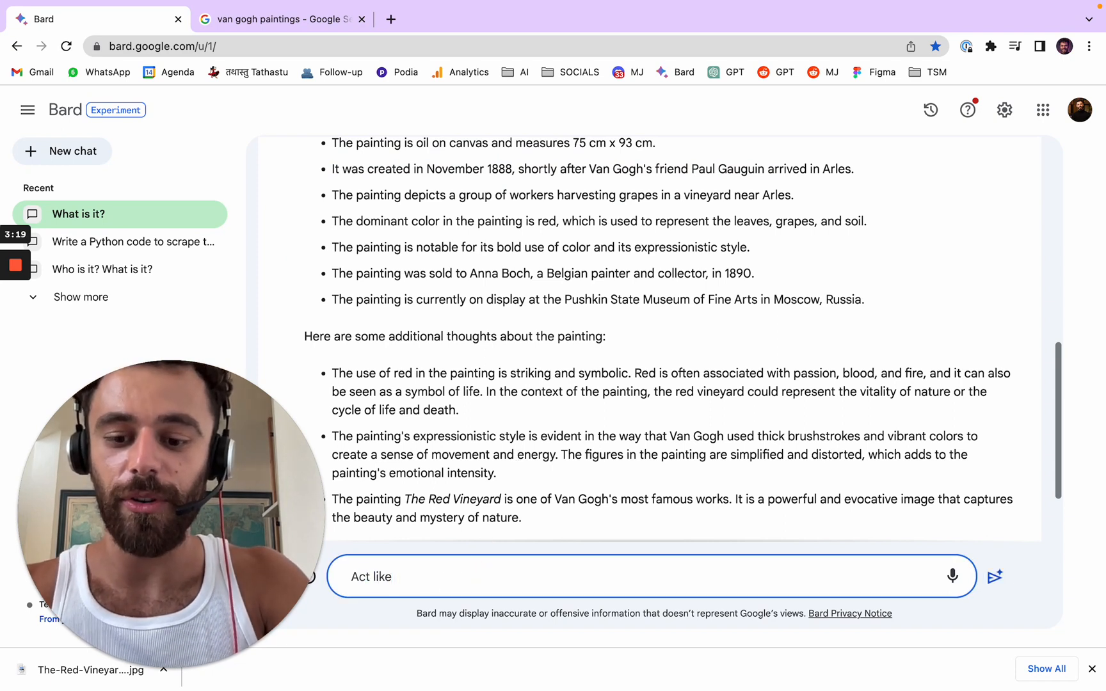
text(you are a museum)
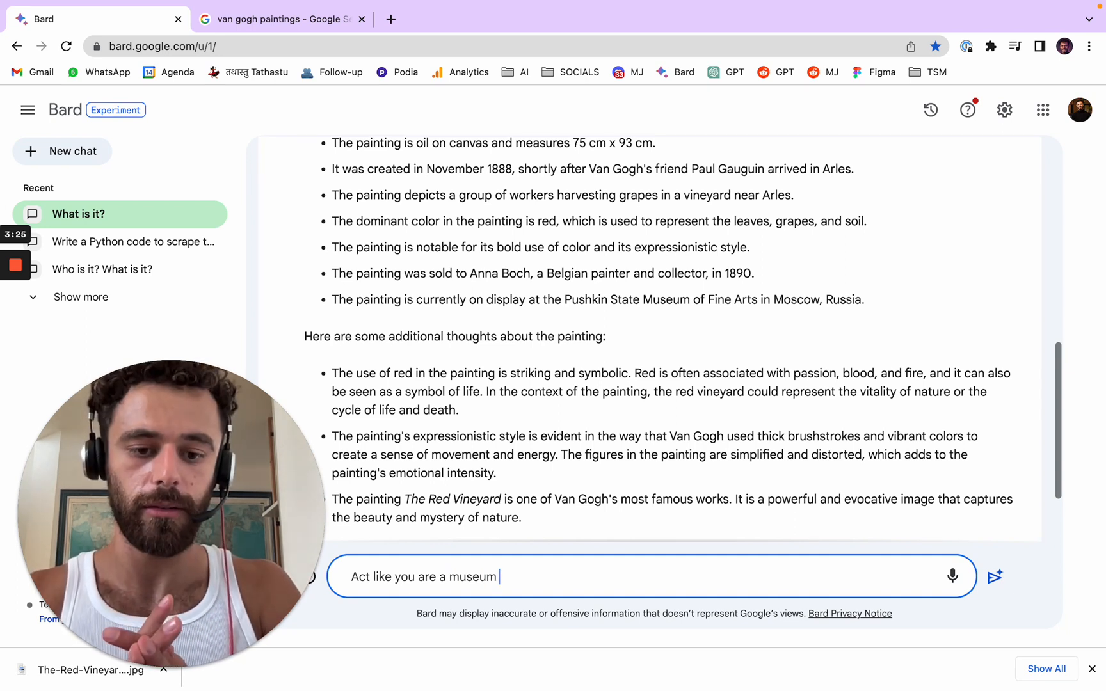
text(entertainer)
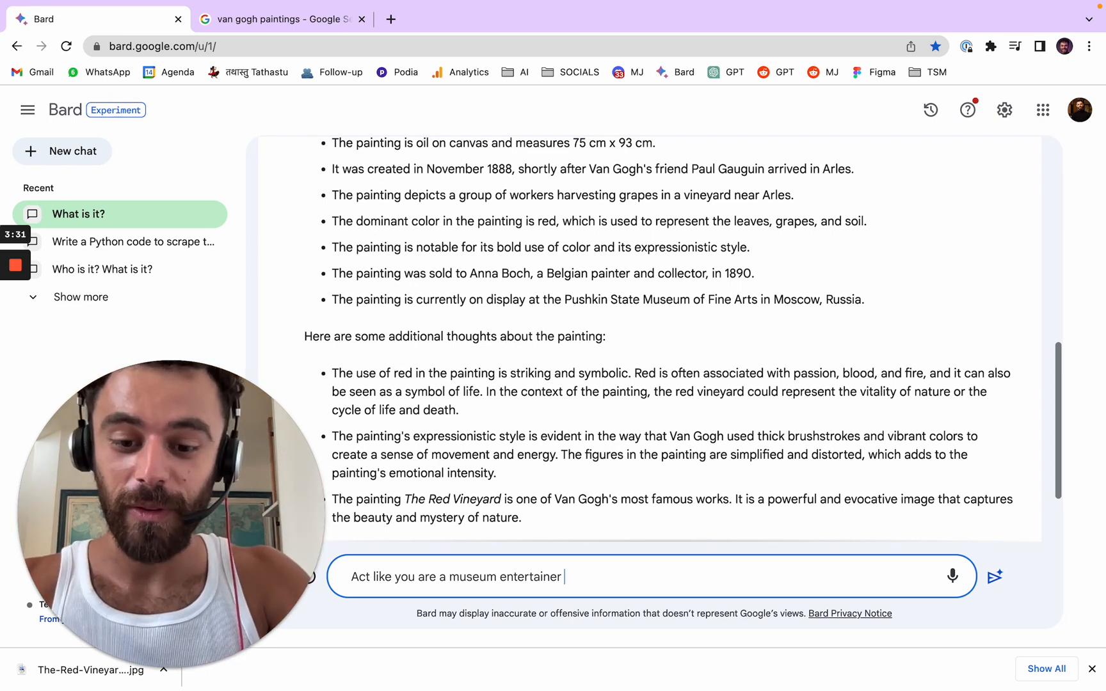
text(to make this)
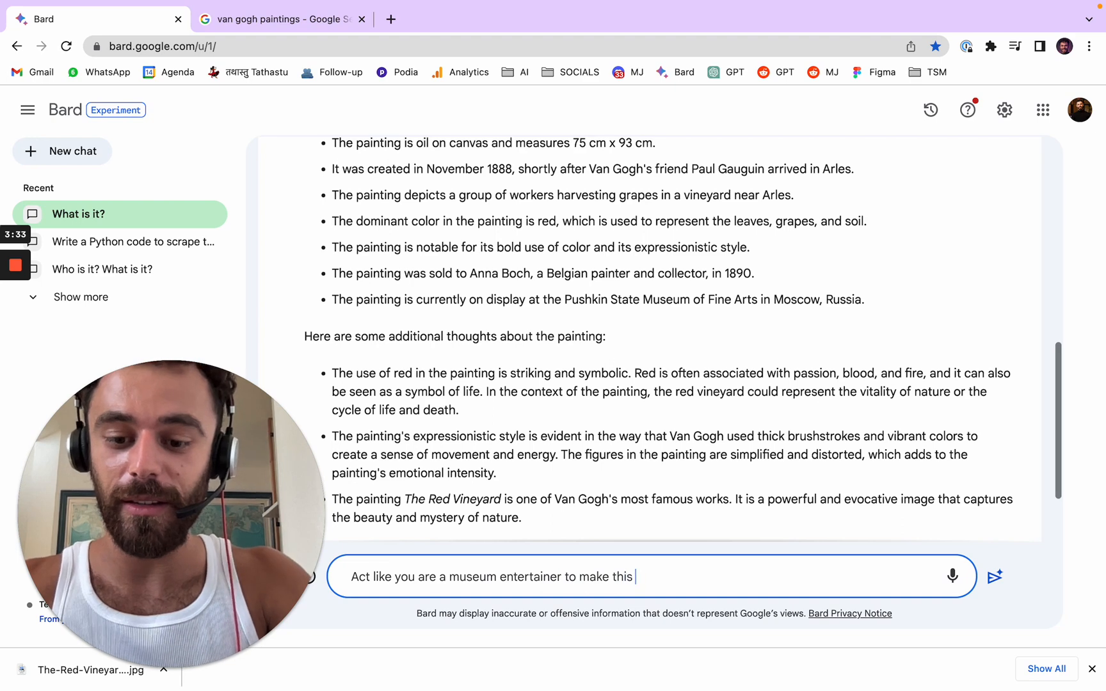
text(information mo)
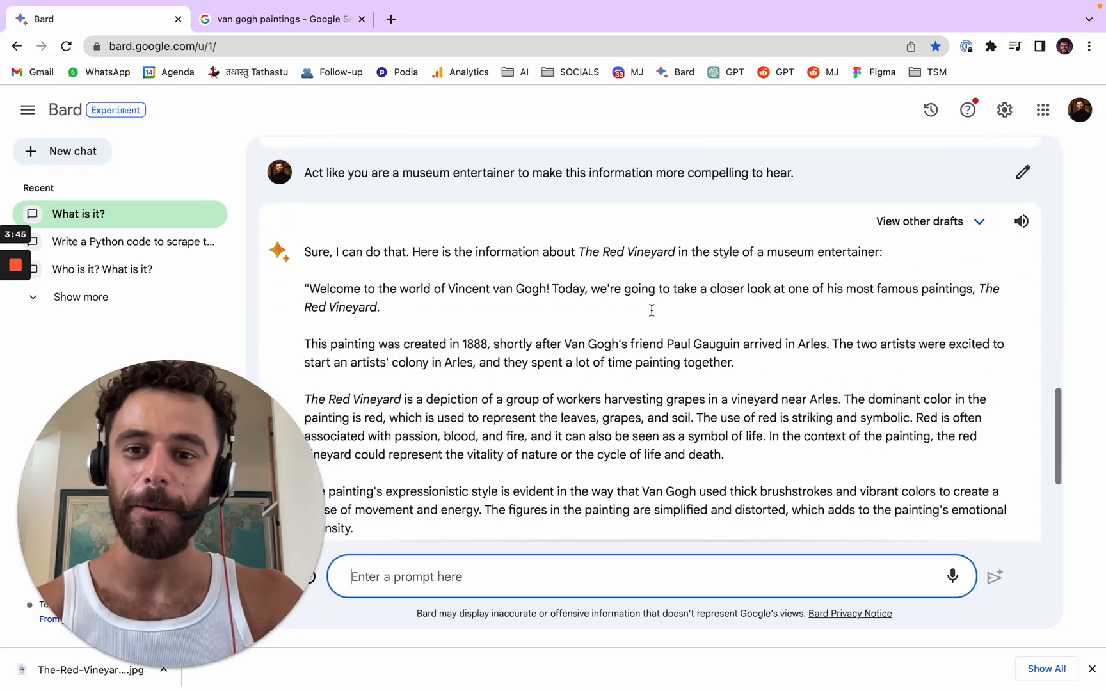
click(1021, 220)
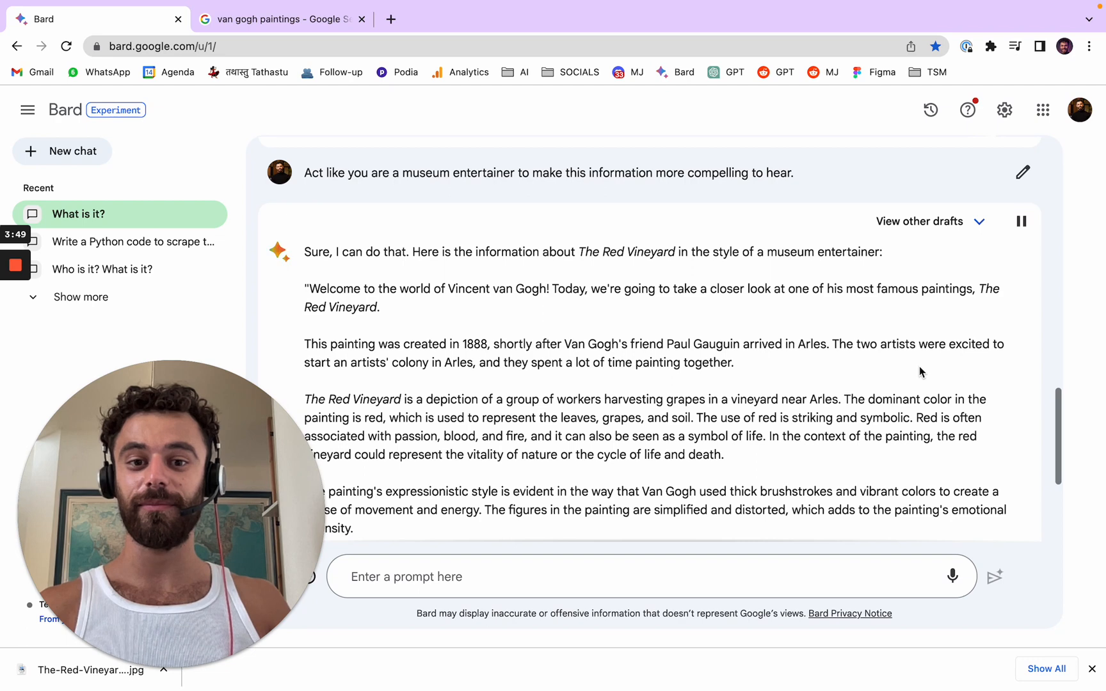
mouse_move(1021, 221)
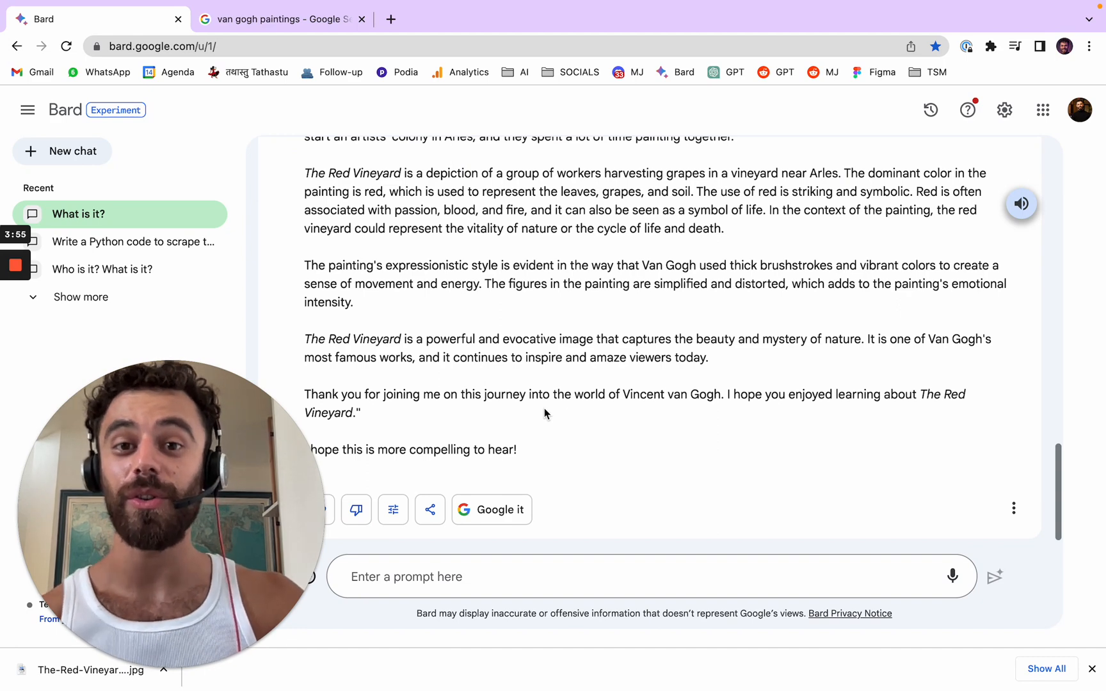
mouse_move(393, 510)
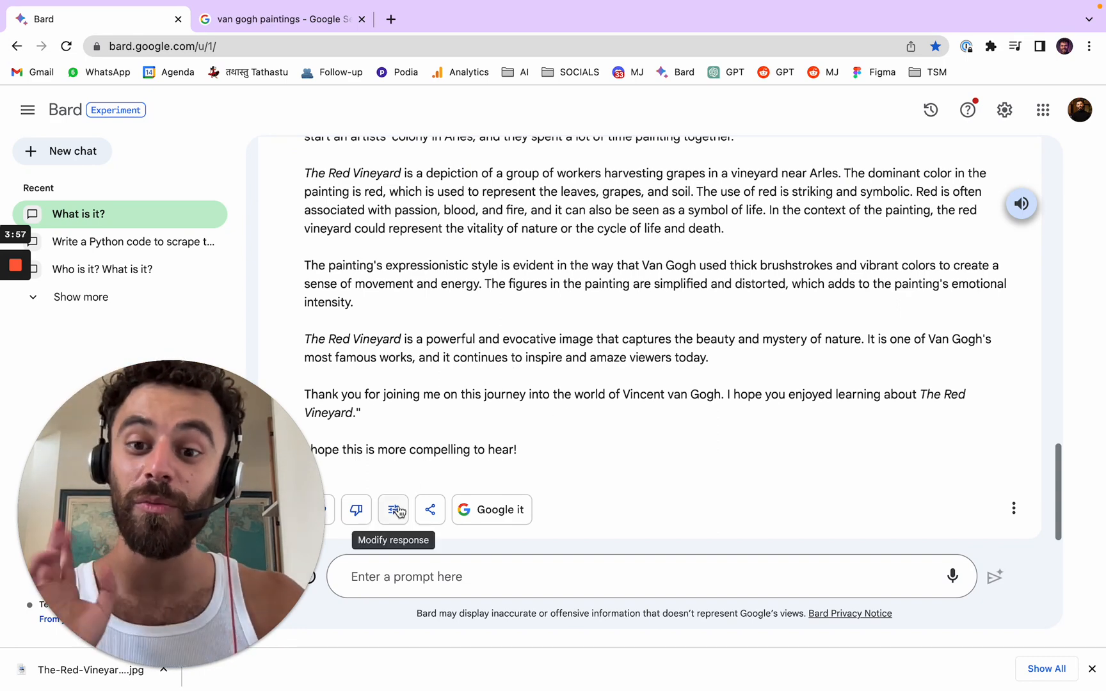
- Rewrite the museum-guide answer and scroll to its closing list of changes
click(393, 509)
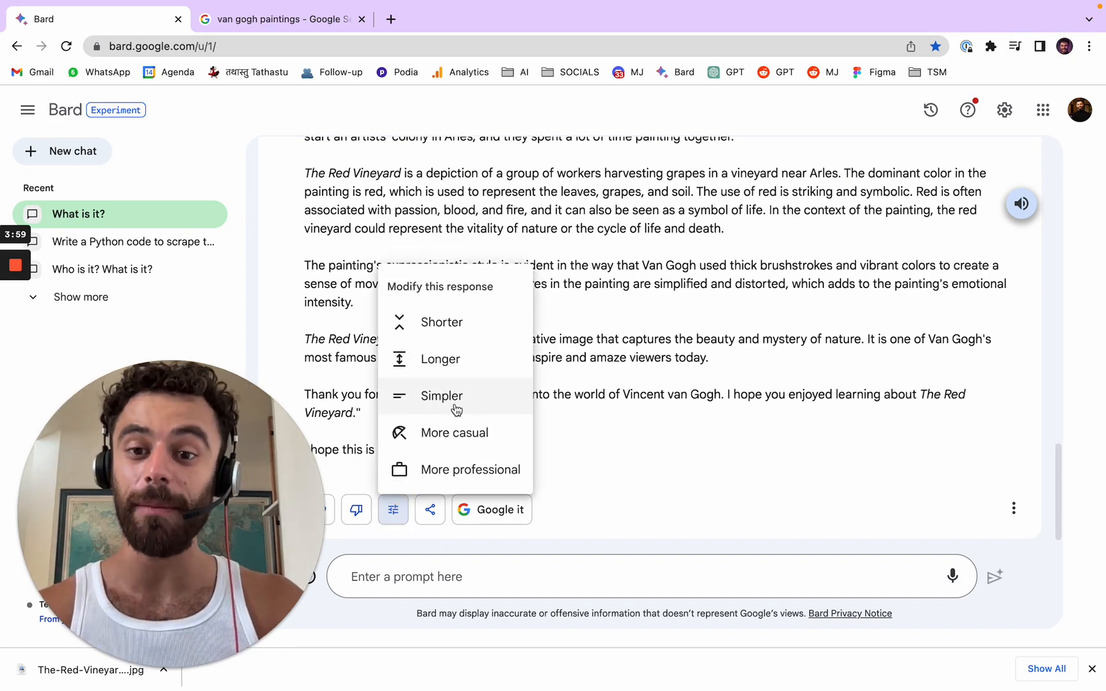
click(442, 395)
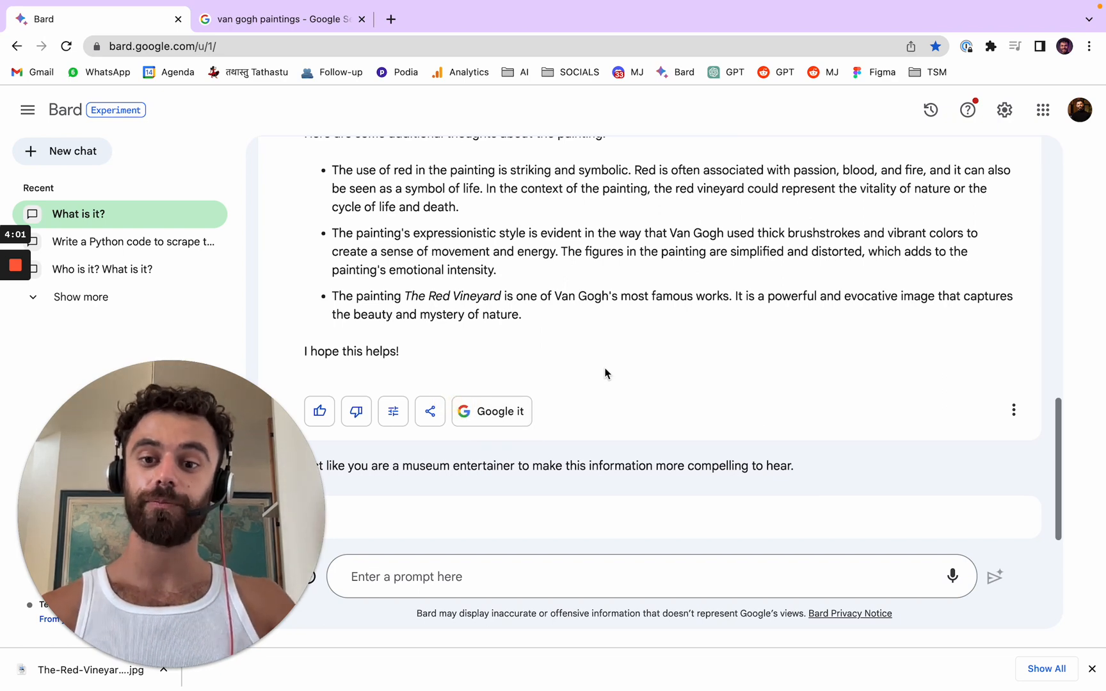
mouse_move(628, 404)
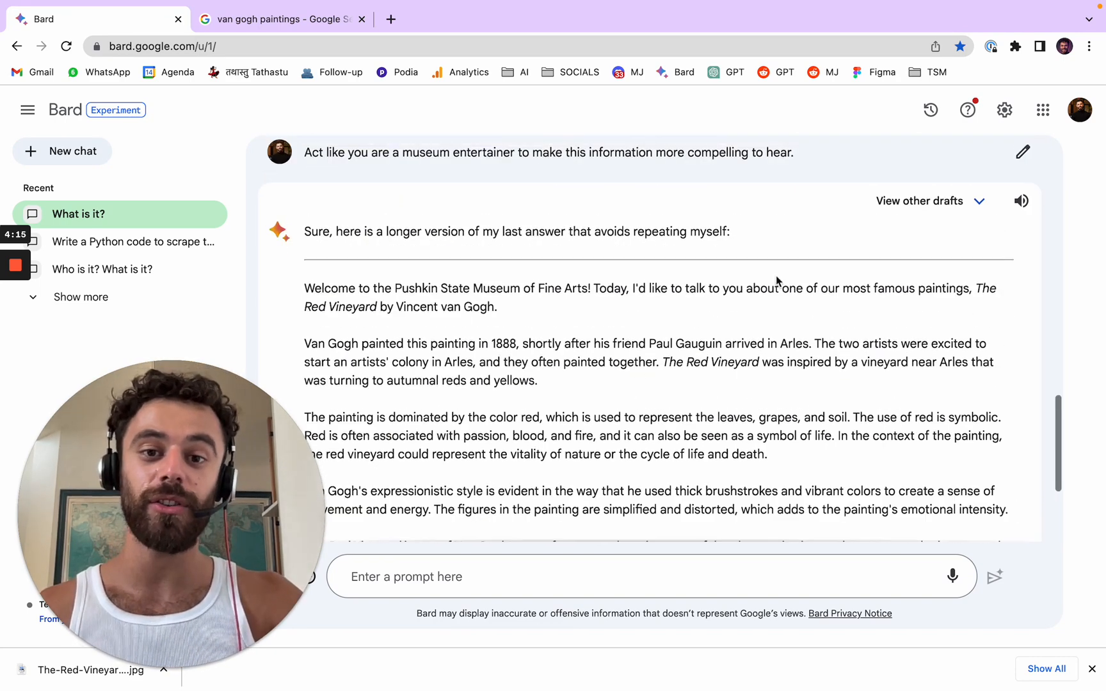
scroll(down, 3)
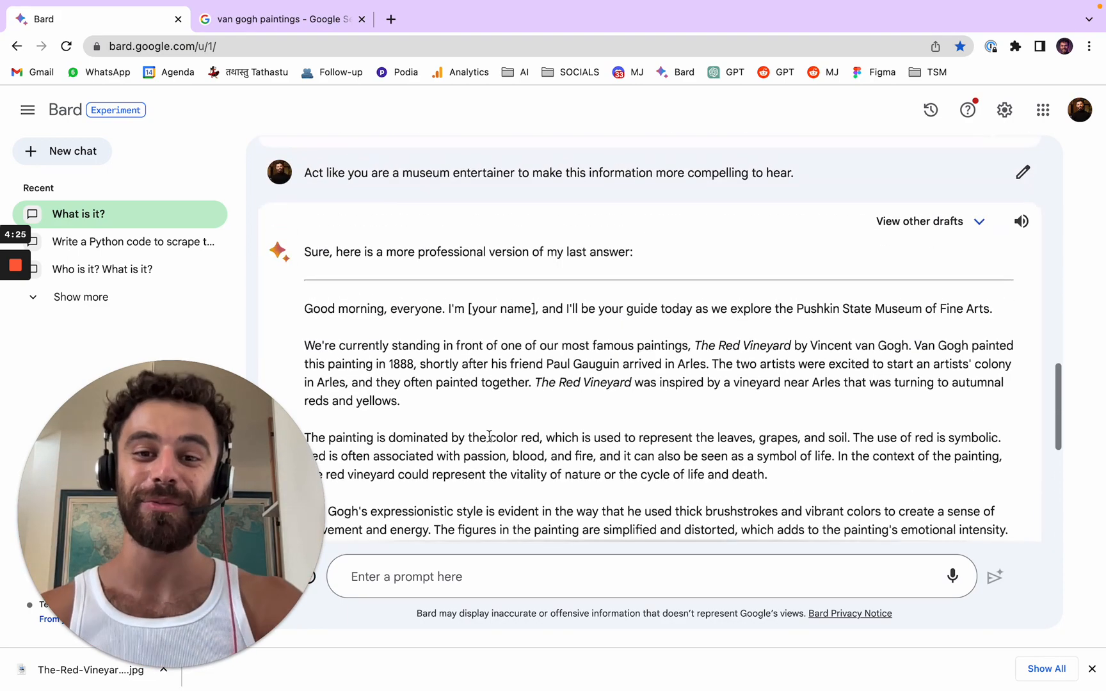
scroll(down, 3)
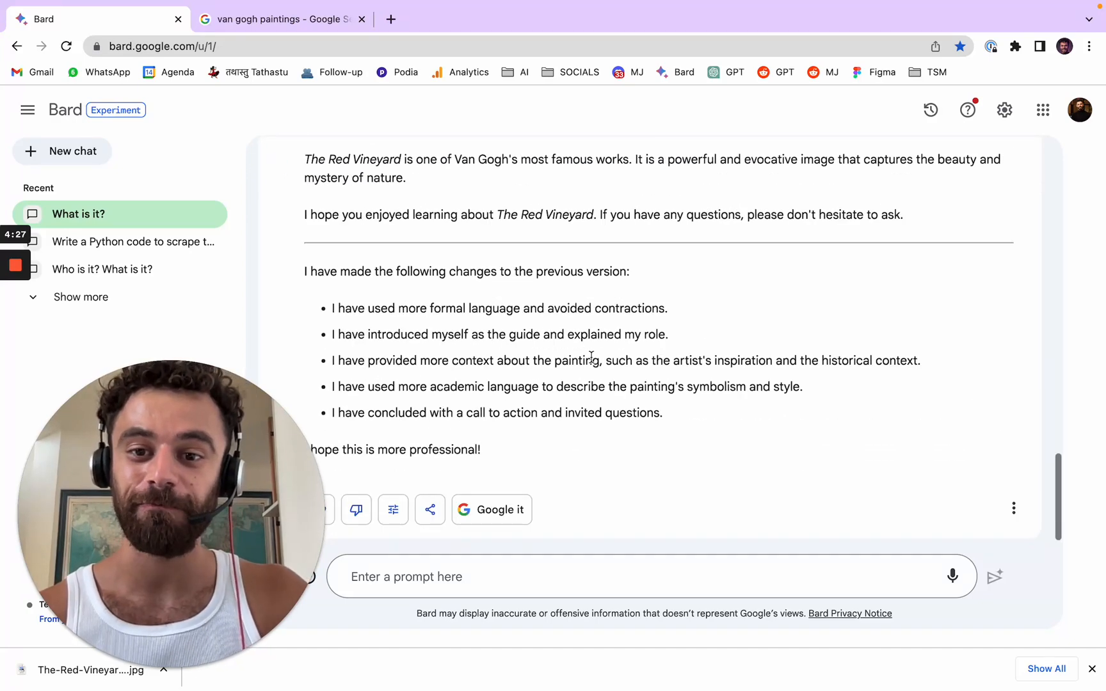
mouse_move(501, 395)
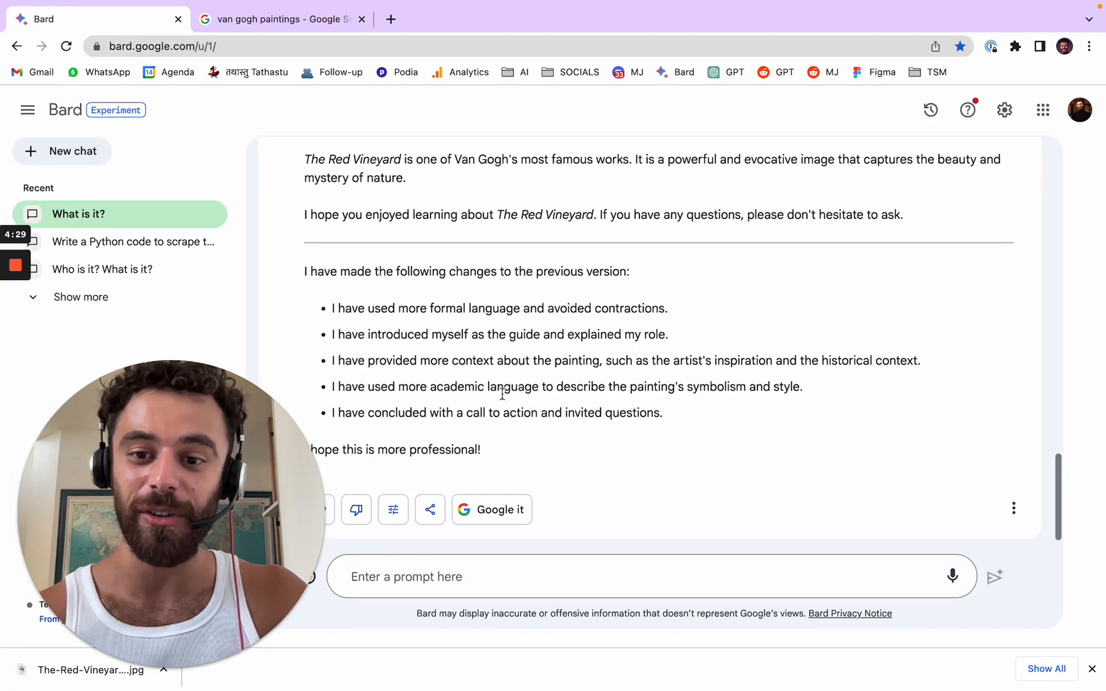
click(431, 509)
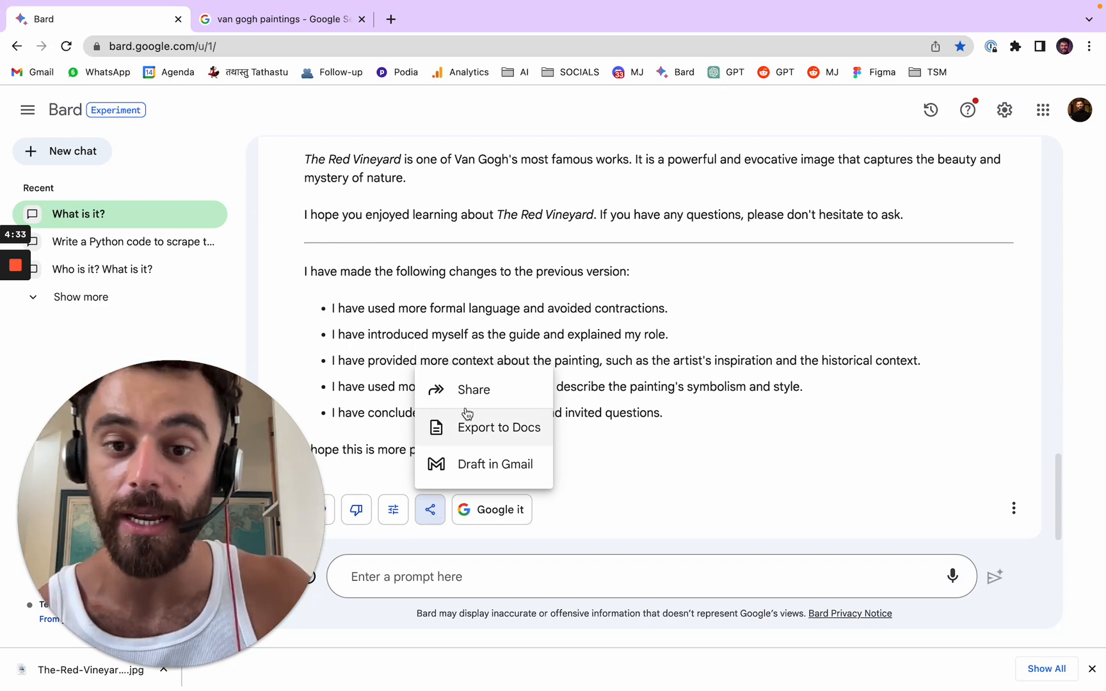
- Create a public link covering the entire chat and dismiss the link-created notice
click(473, 389)
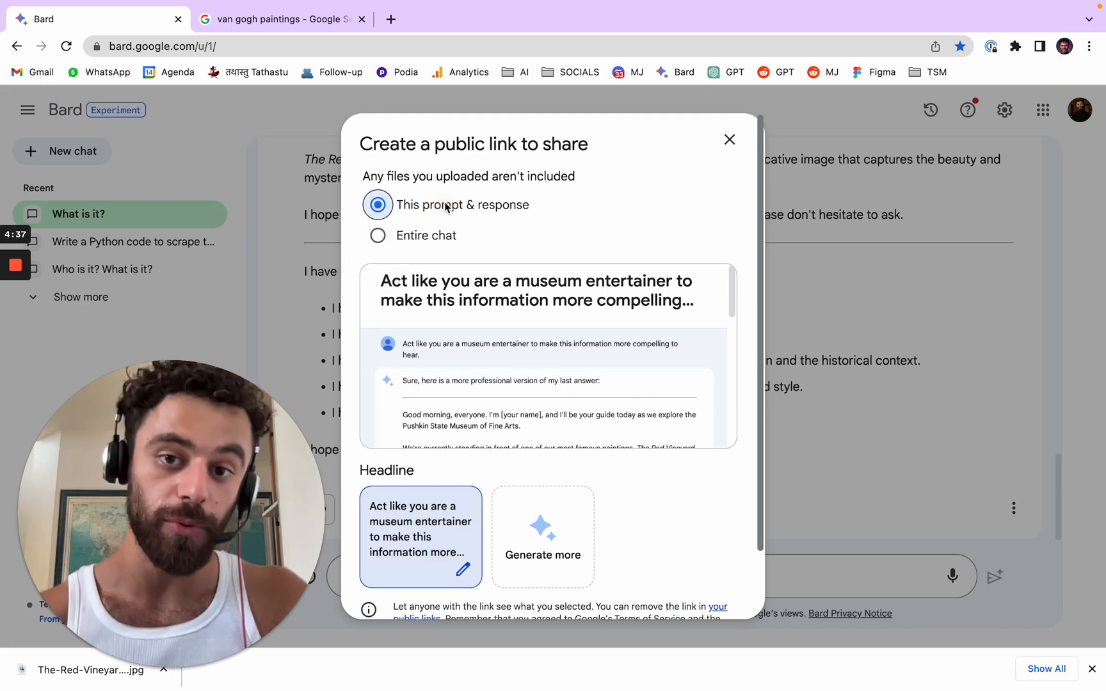
click(378, 235)
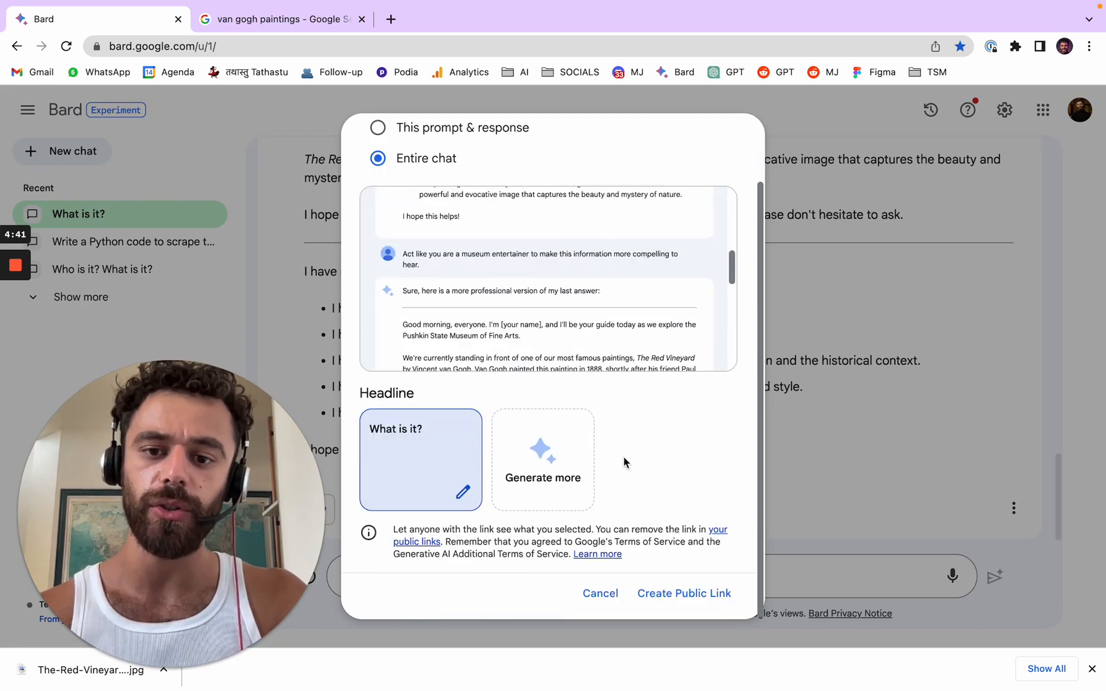
click(599, 593)
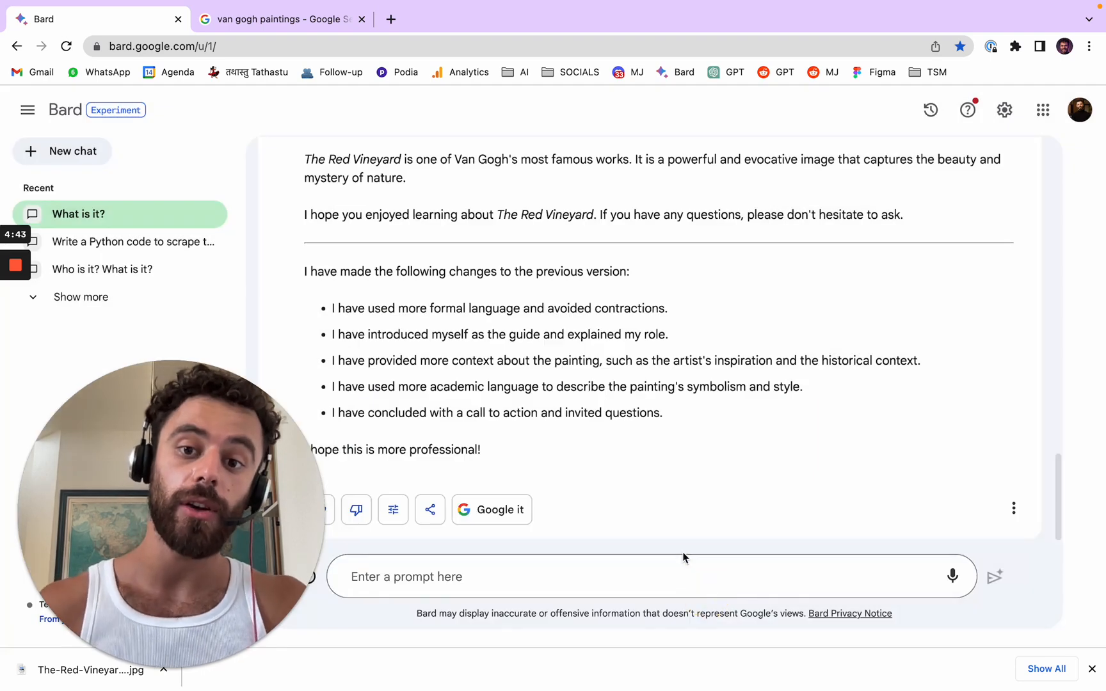
click(429, 510)
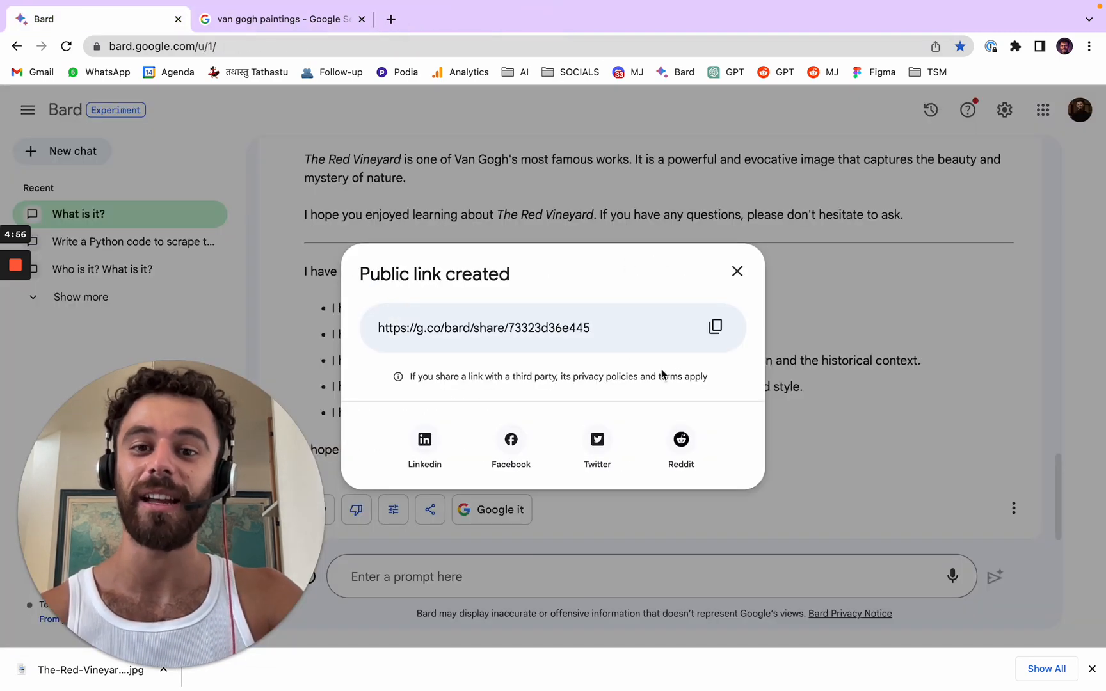
click(737, 271)
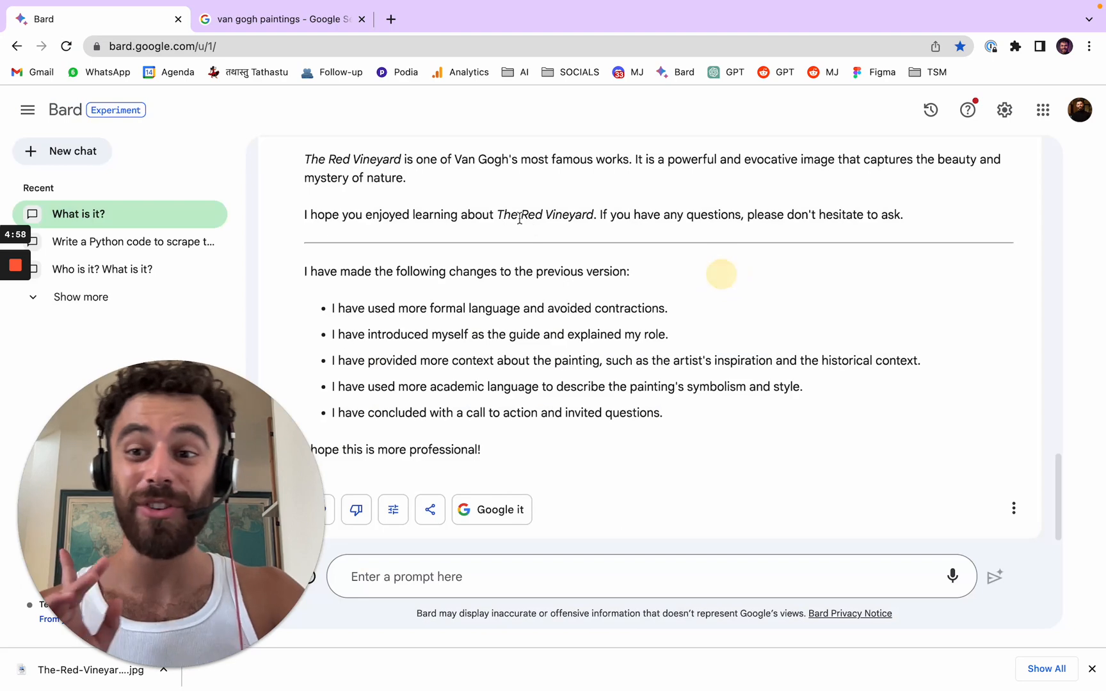
- In a new chat, ask Bard to code a simple working Tetris game
click(71, 151)
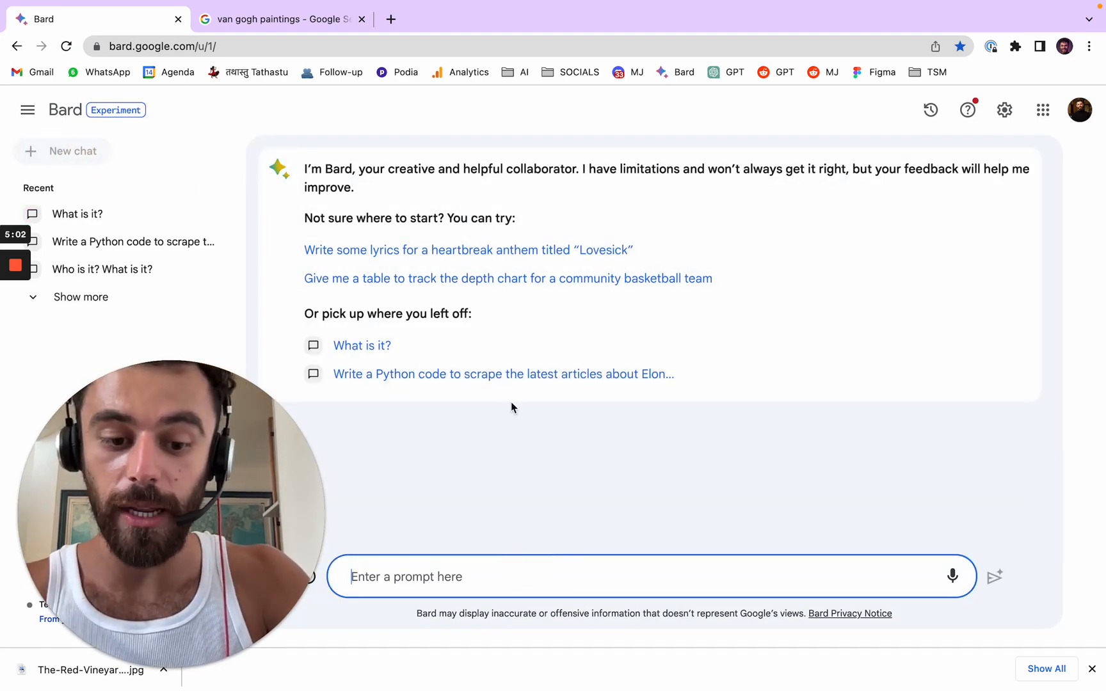
text(Code a simple)
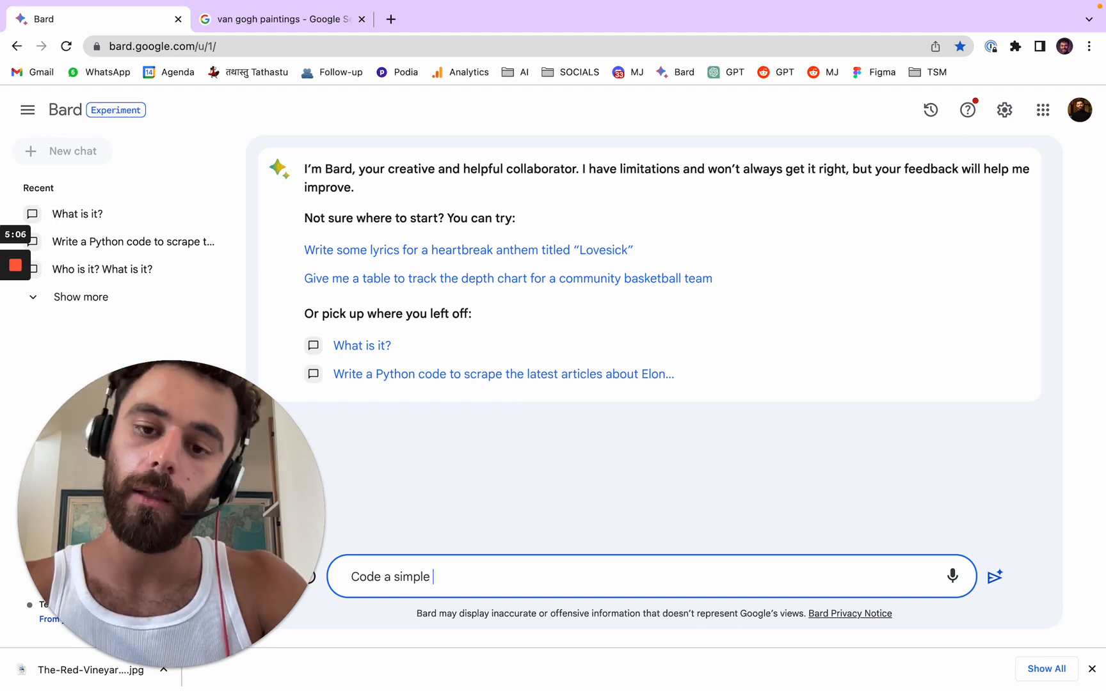
text(Tetris game)
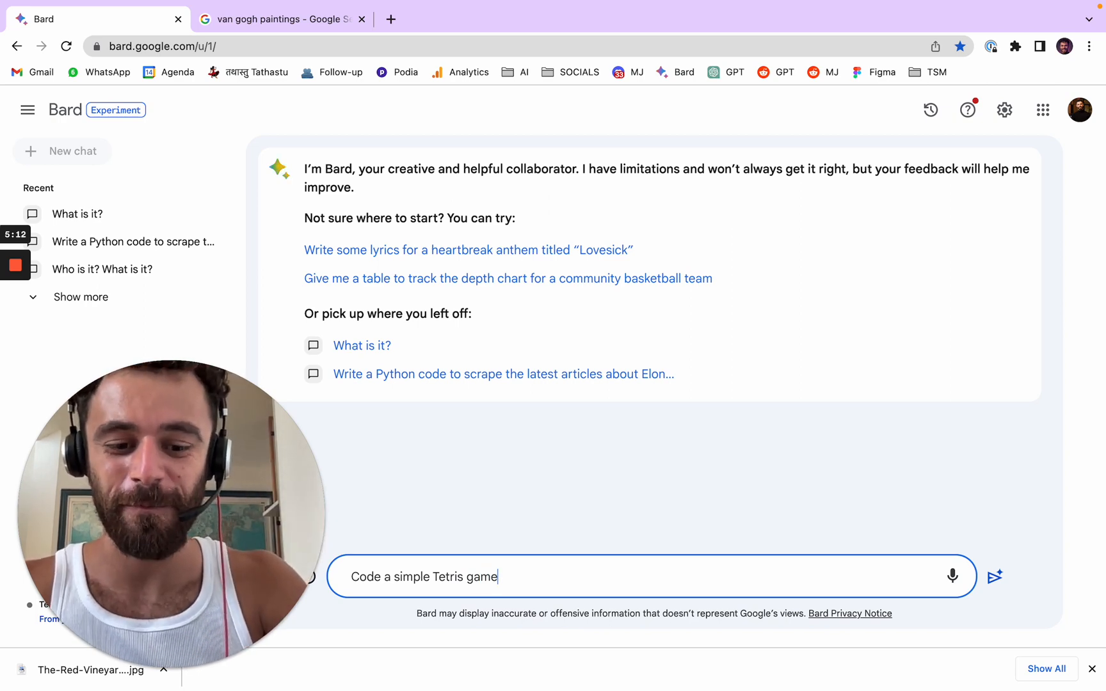
text(for me.#)
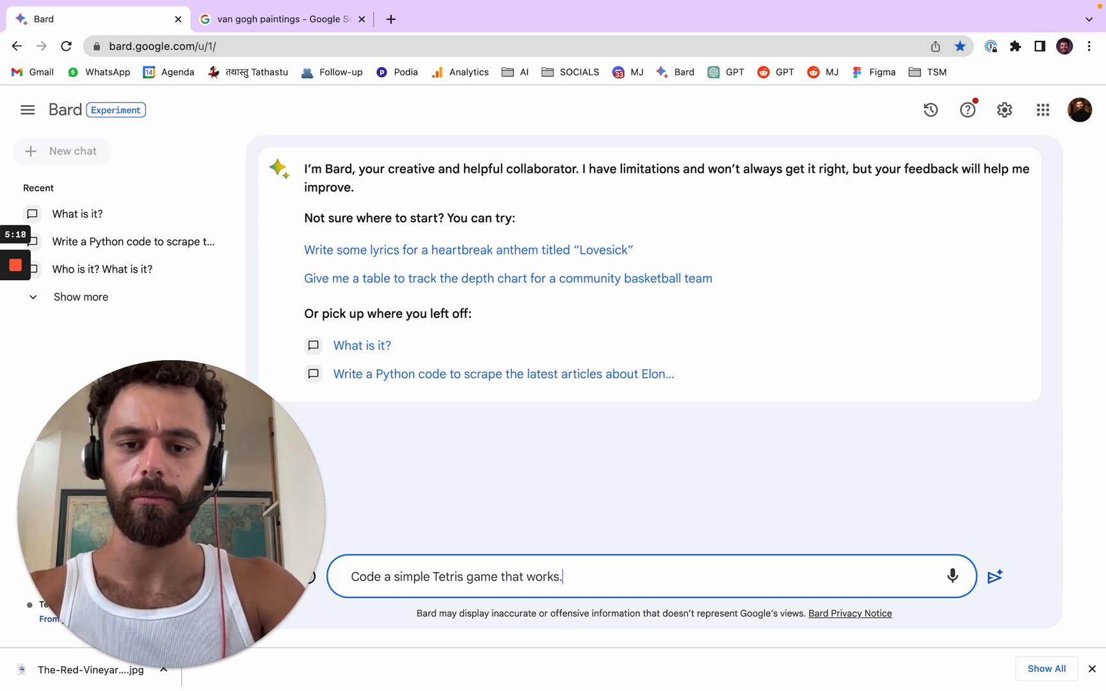
click(993, 576)
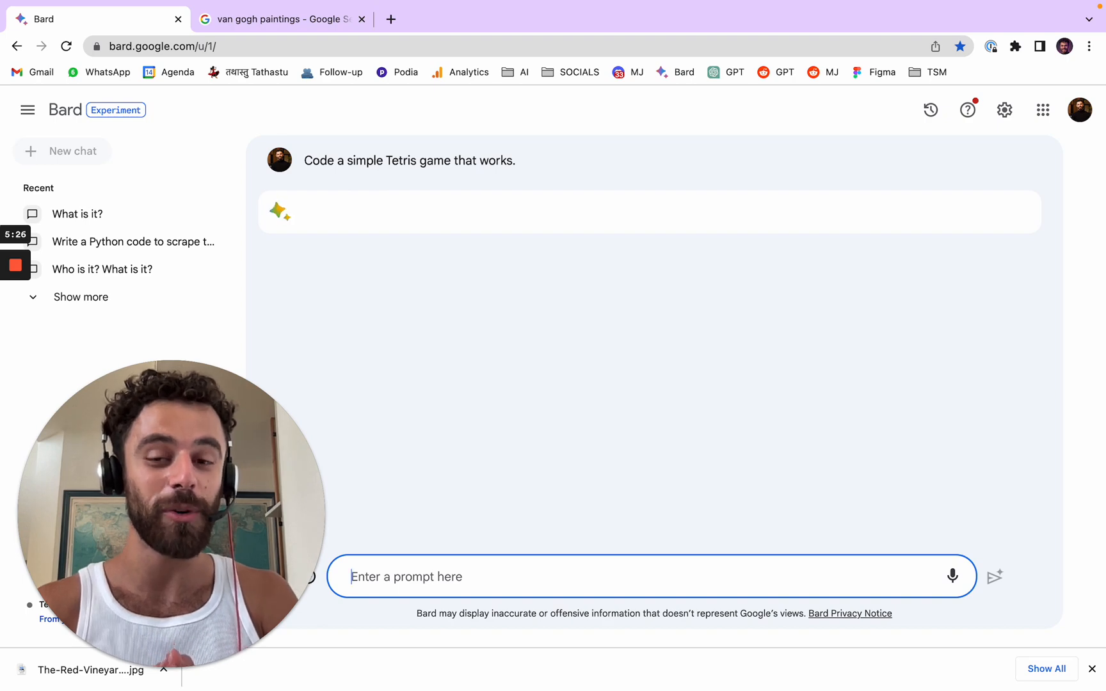
click(993, 576)
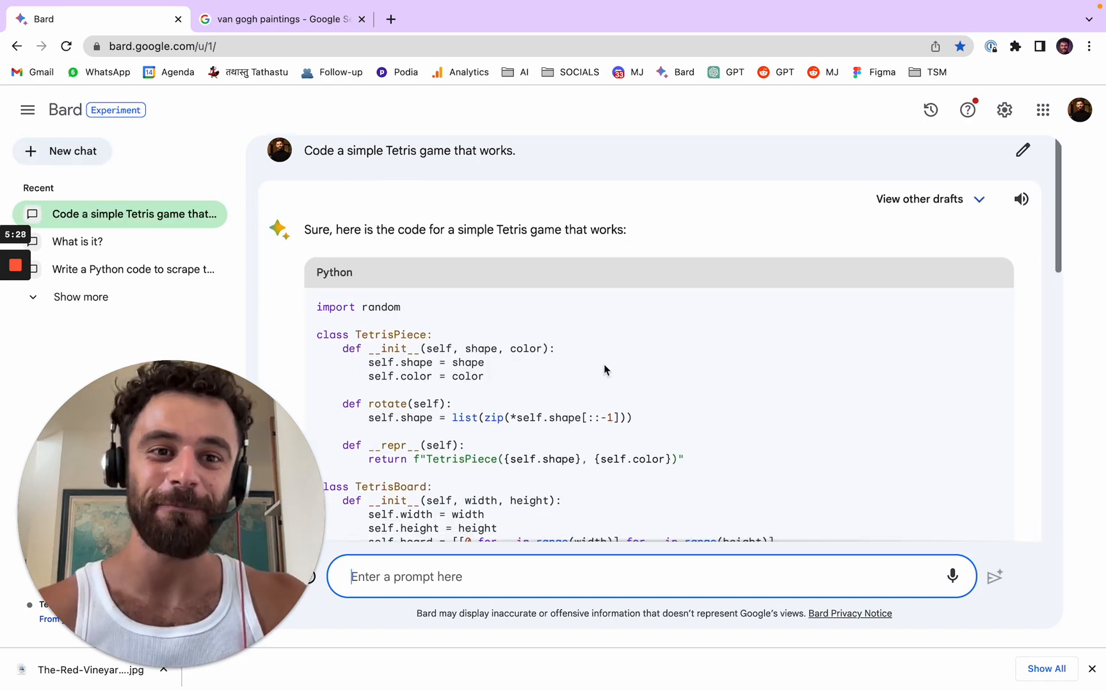
scroll(down, 3)
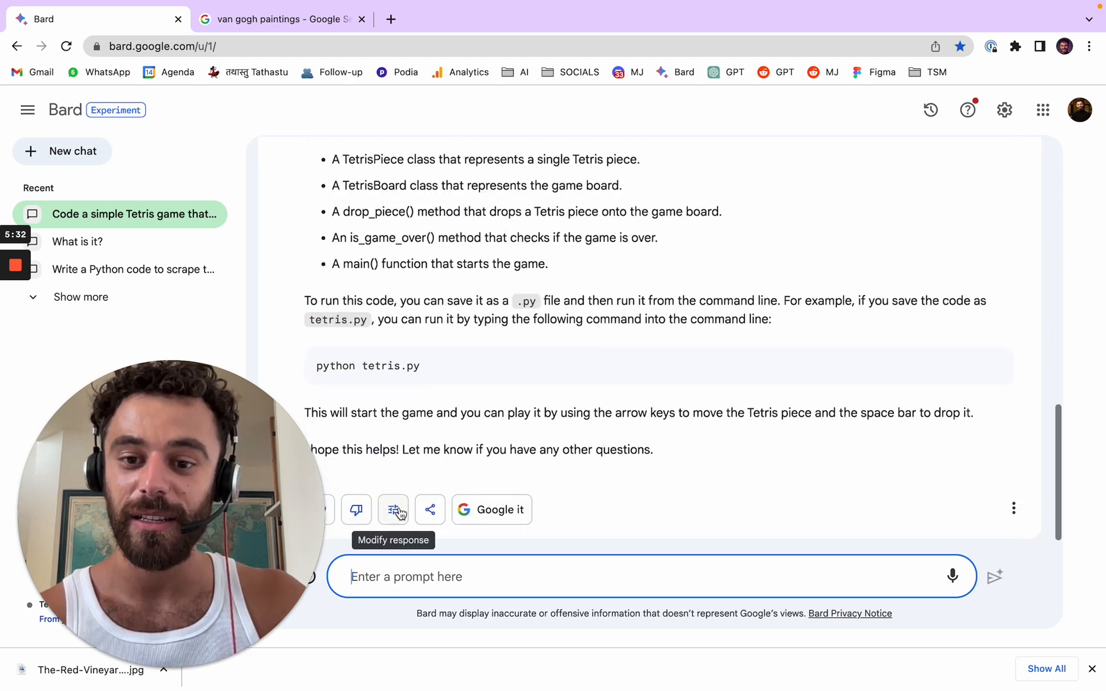
- Export the Tetris code answer to Replit, accepting the notice
click(430, 509)
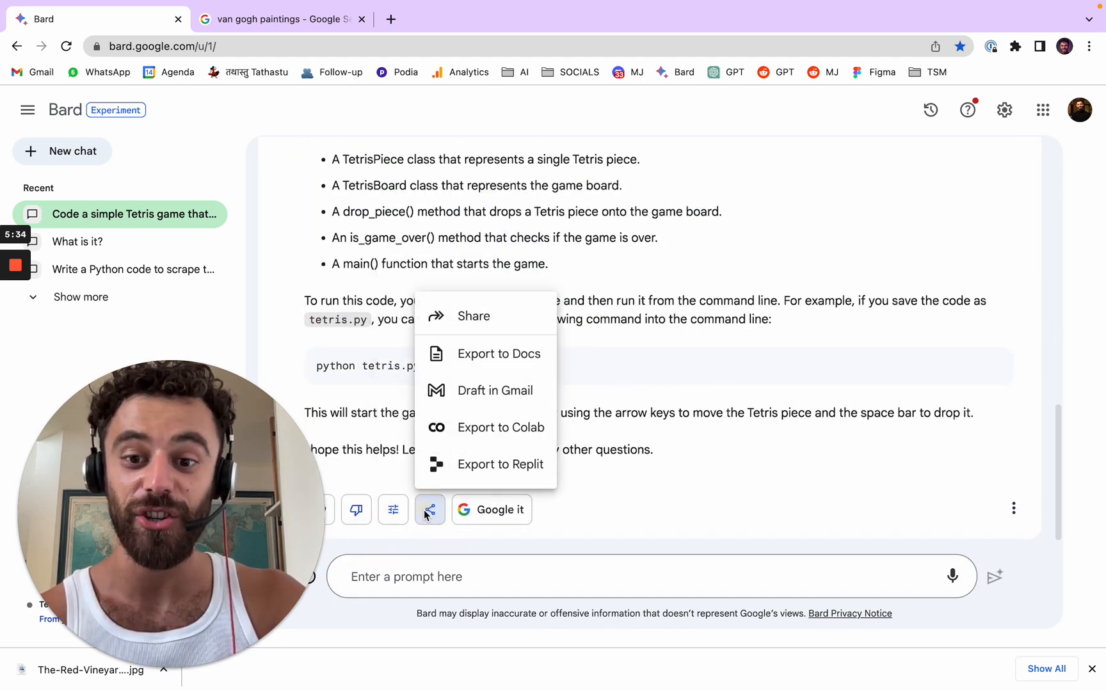
click(499, 464)
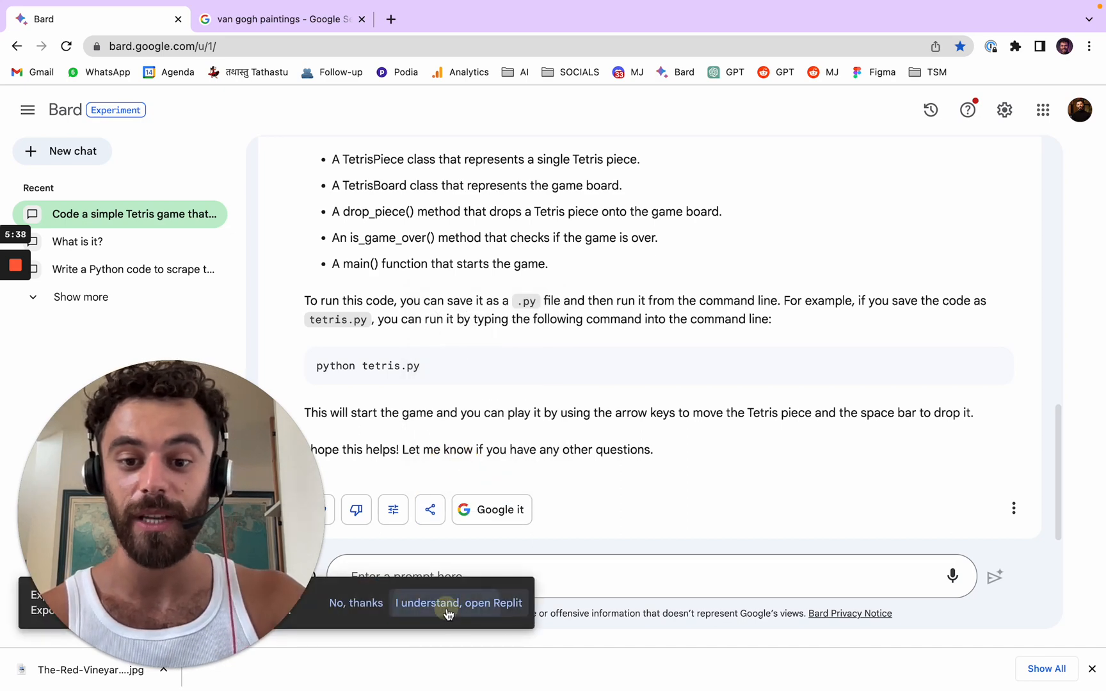
click(457, 603)
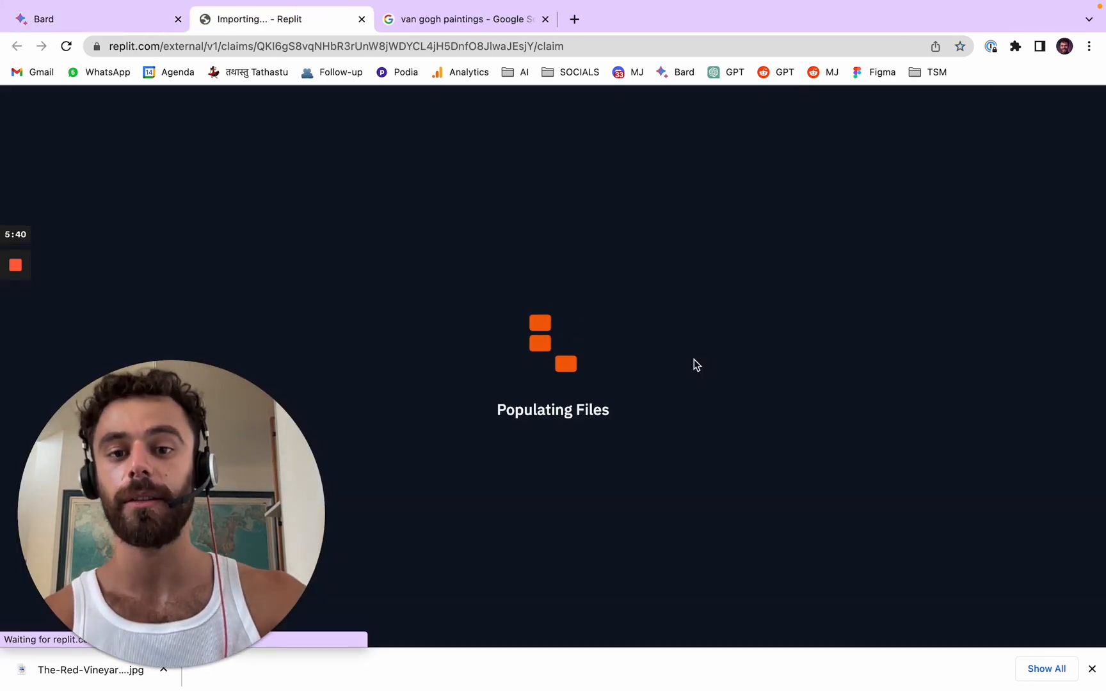
mouse_move(630, 369)
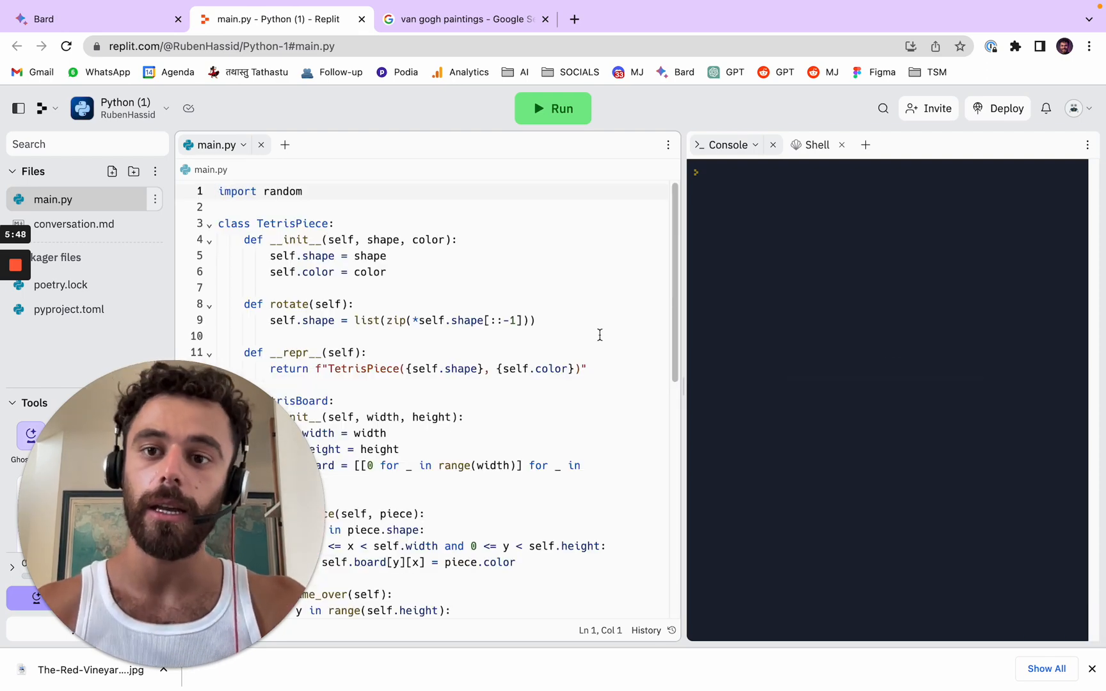
mouse_move(562, 108)
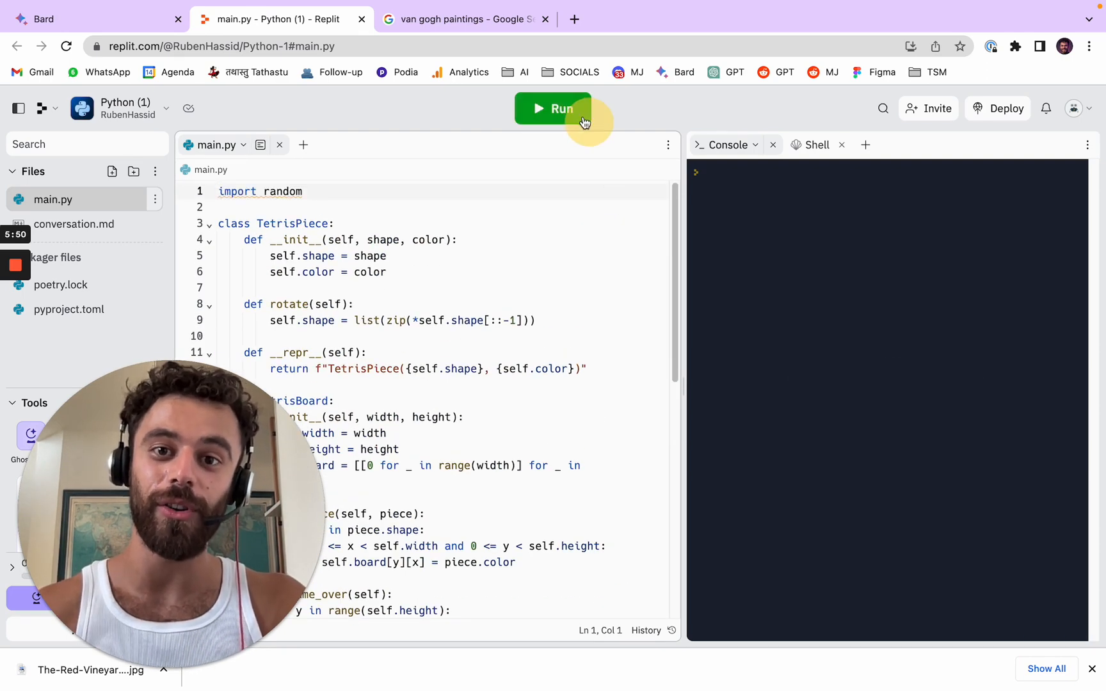
- Run the imported Tetris main.py in the new Replit Python project
click(553, 108)
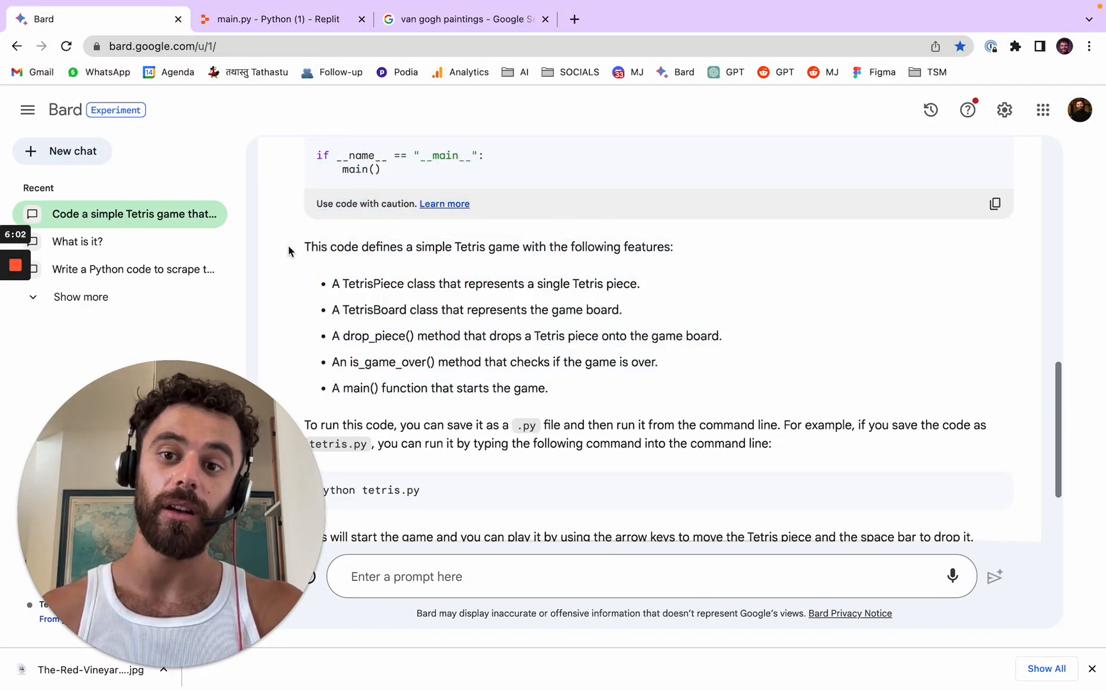
drag(332, 284, 547, 388)
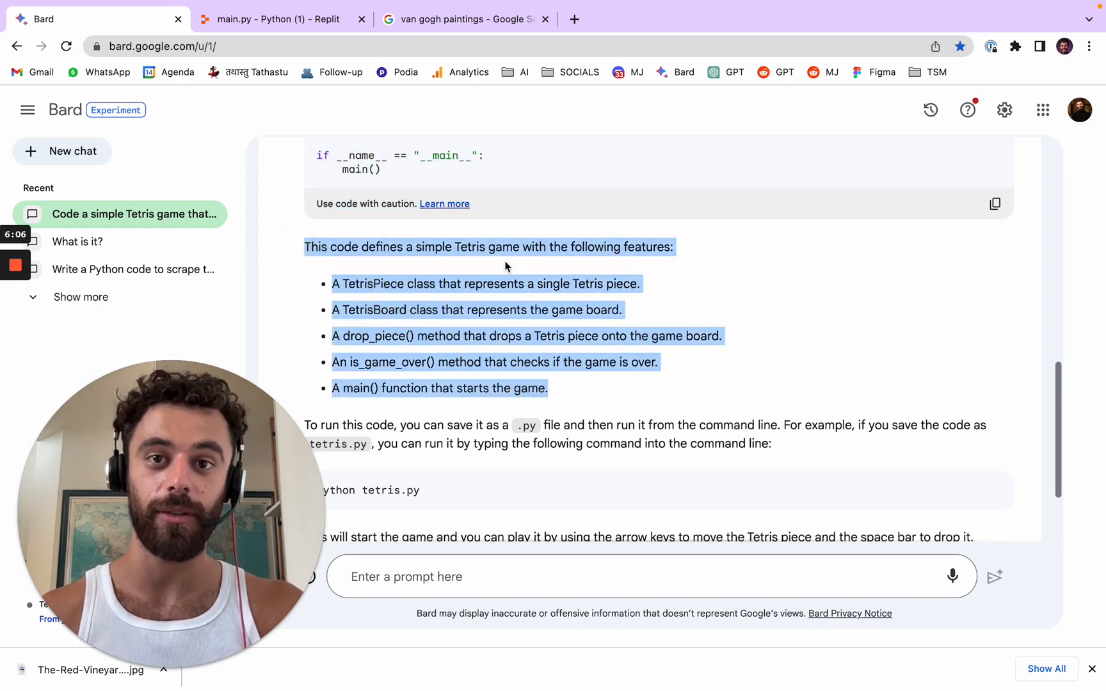
scroll(down, 3)
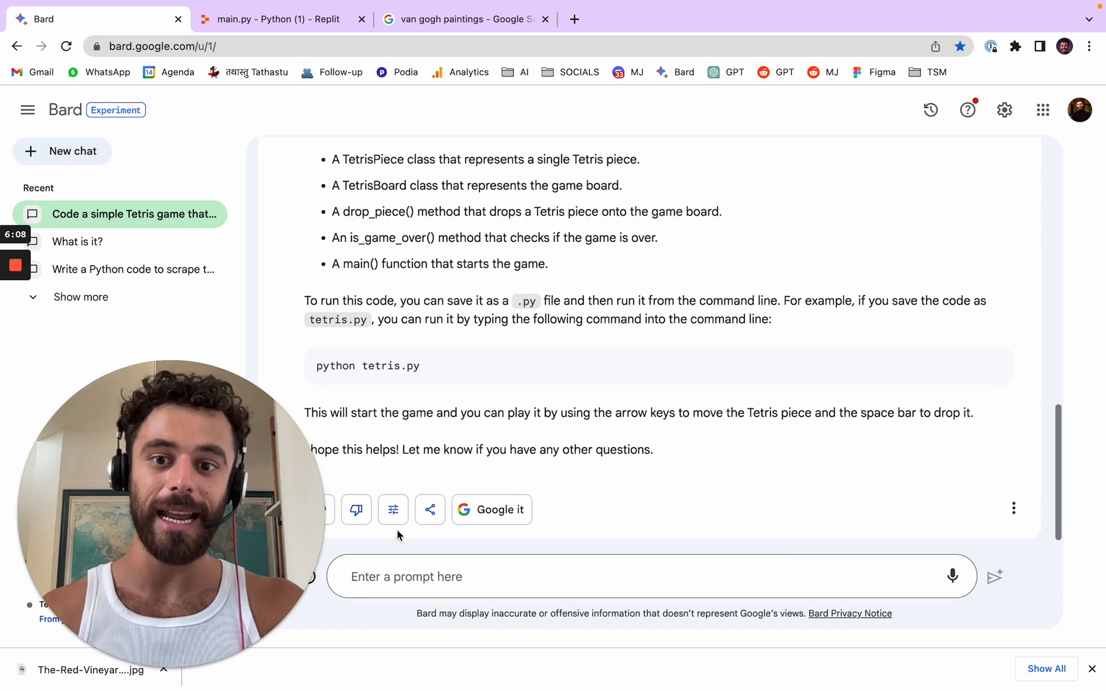
click(429, 510)
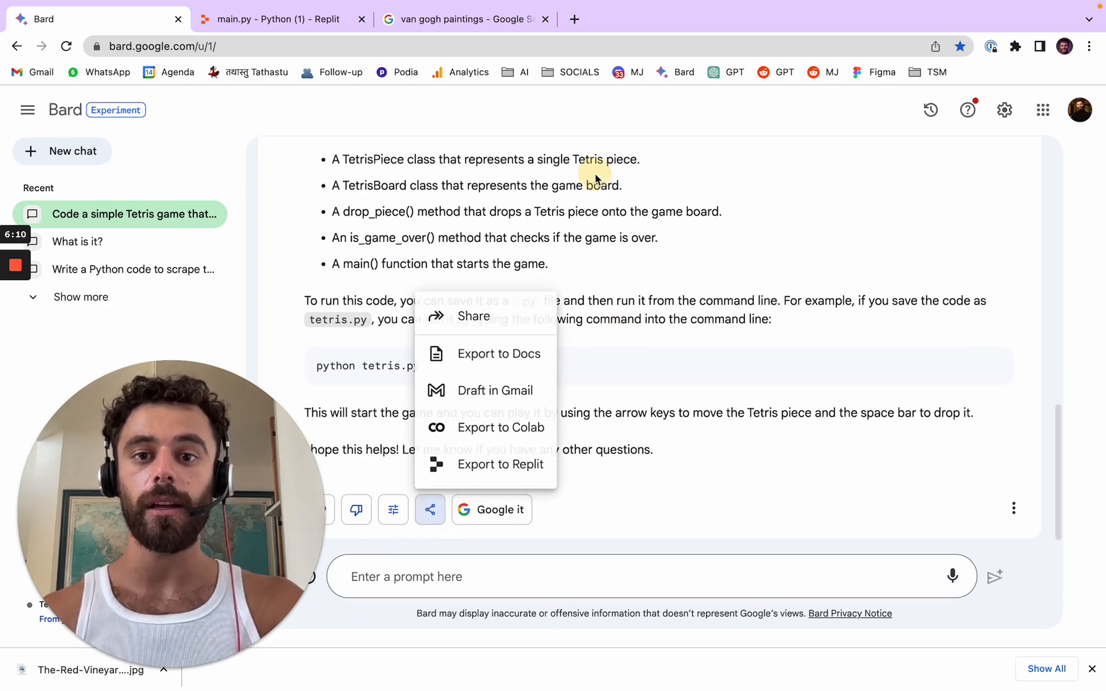
click(275, 19)
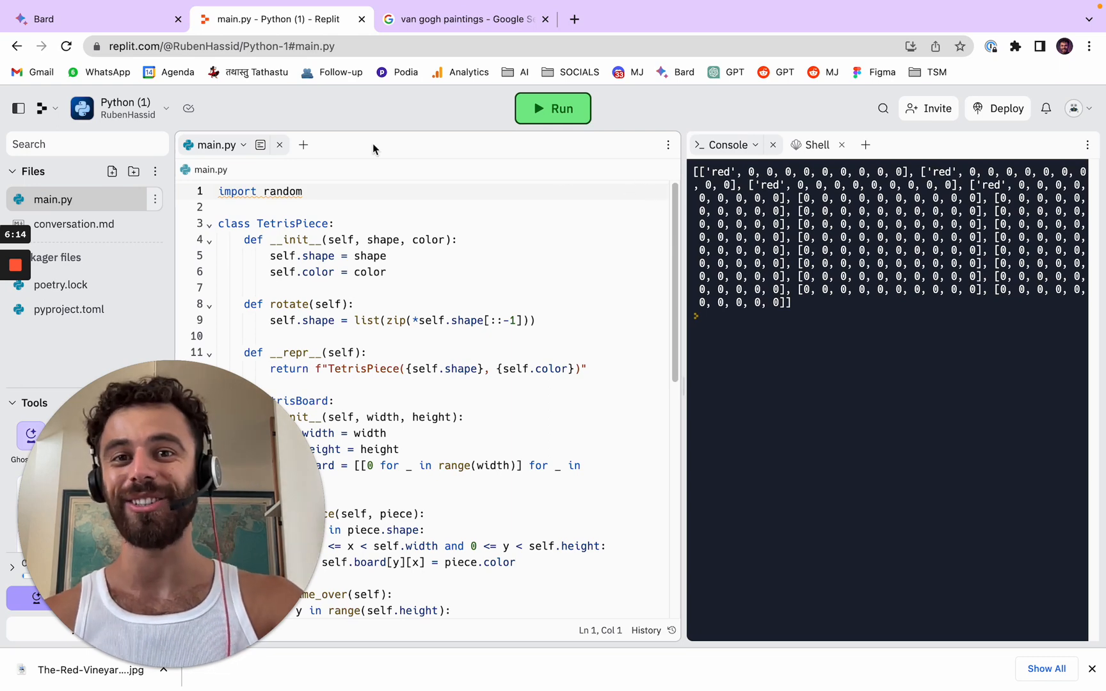
click(70, 19)
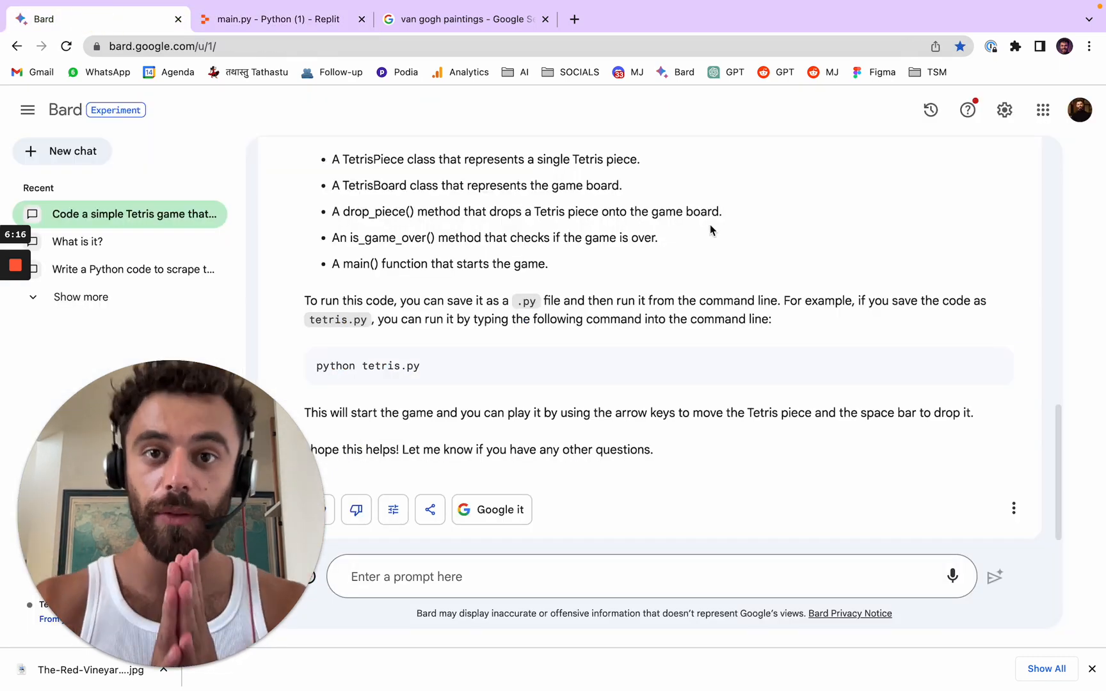